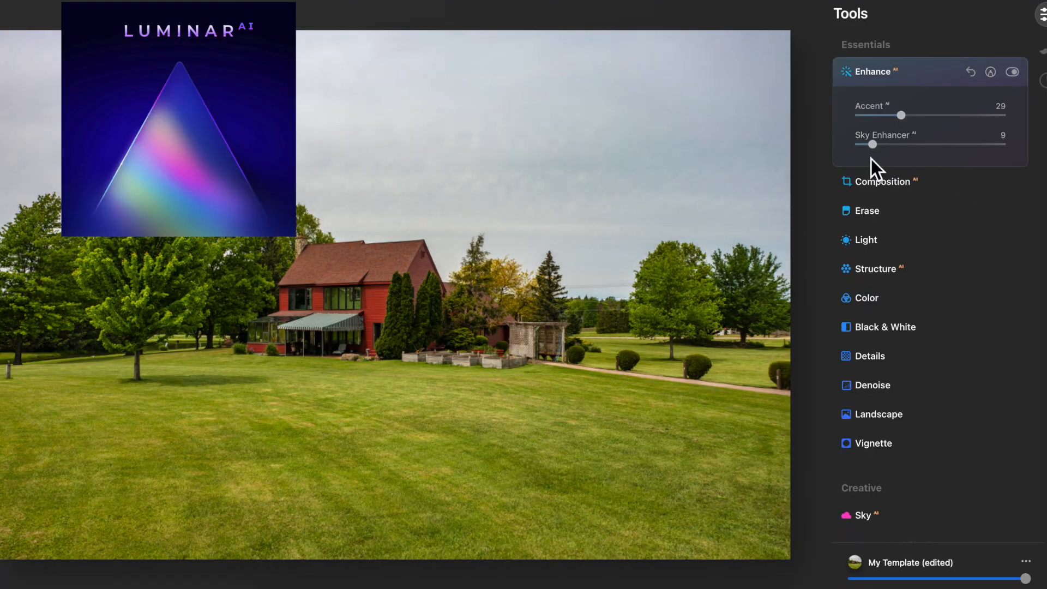
# Step: Warm the farmhouse photo to Temperature 6 and soften Structure Amount to -36
pyautogui.click(881, 181)
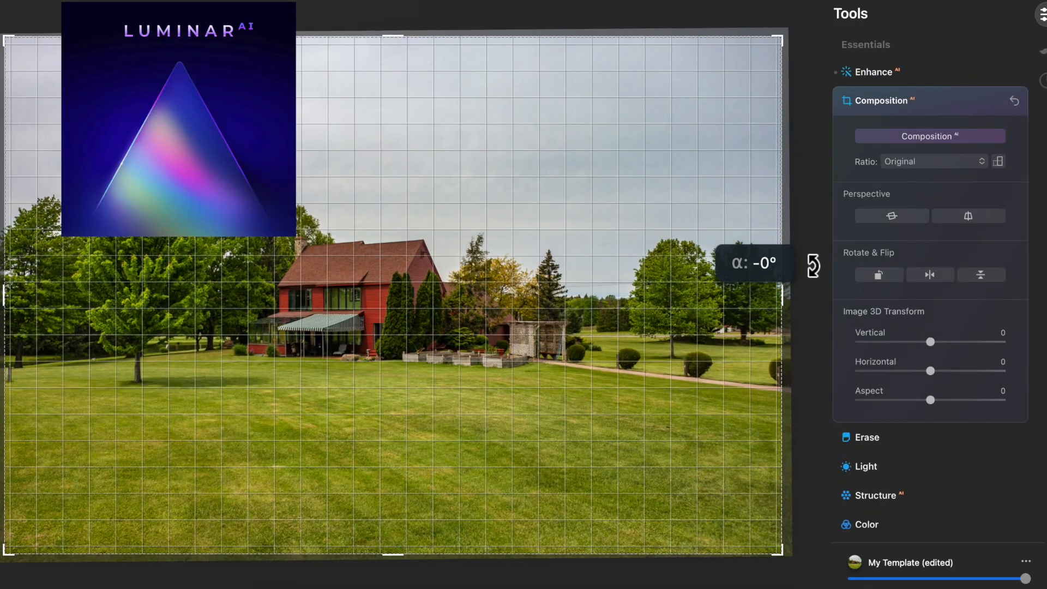
pyautogui.click(865, 465)
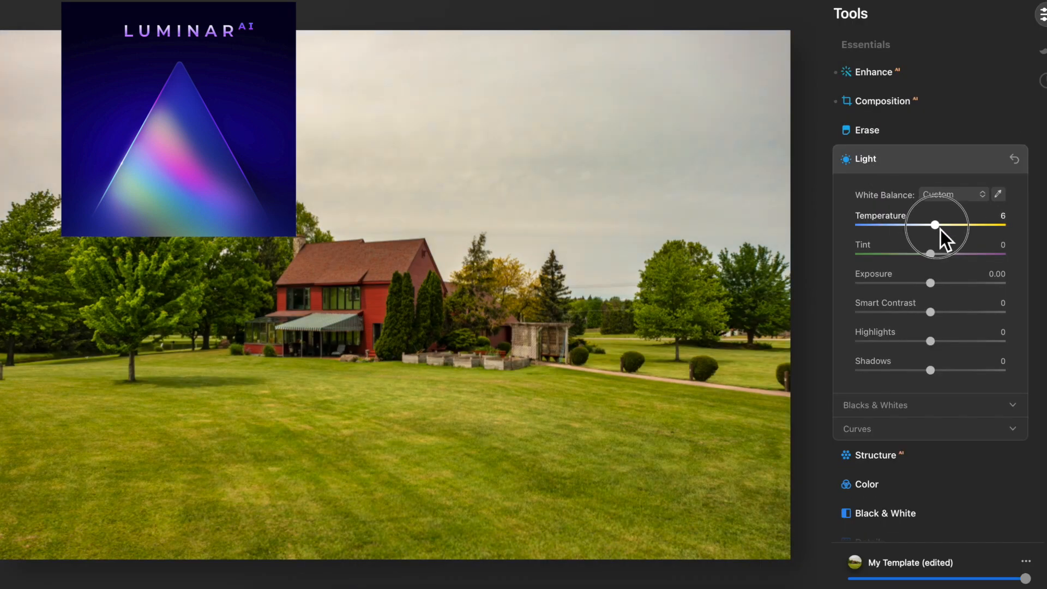
pyautogui.click(875, 455)
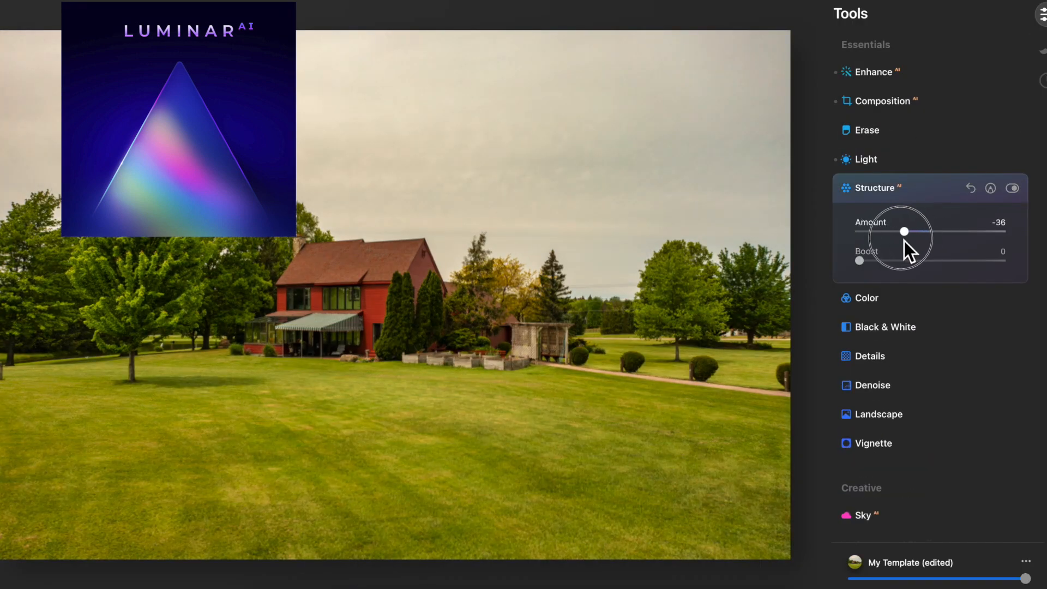
pyautogui.click(868, 298)
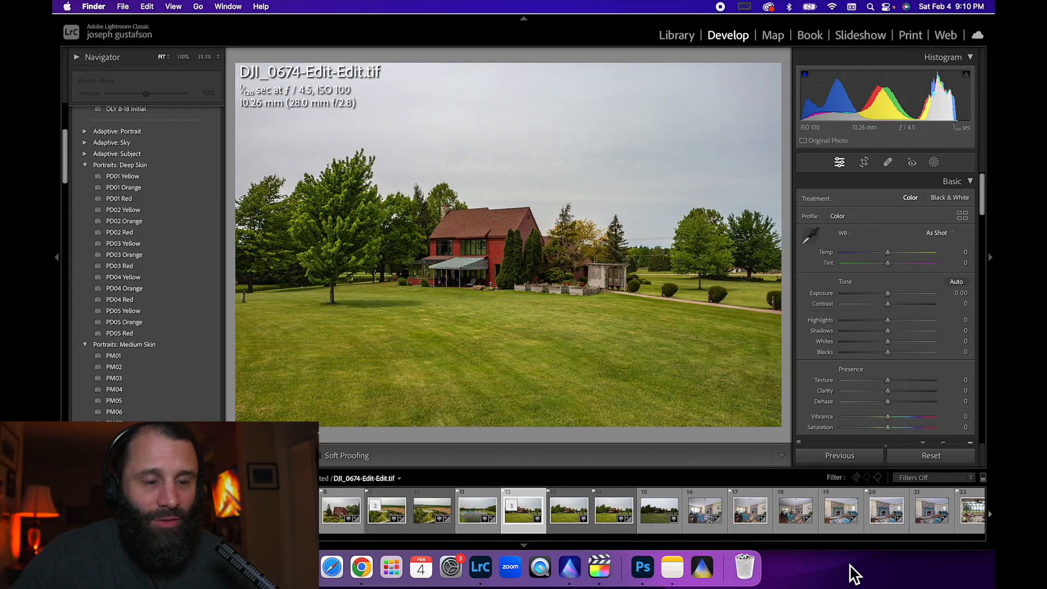
pyautogui.moveTo(676, 320)
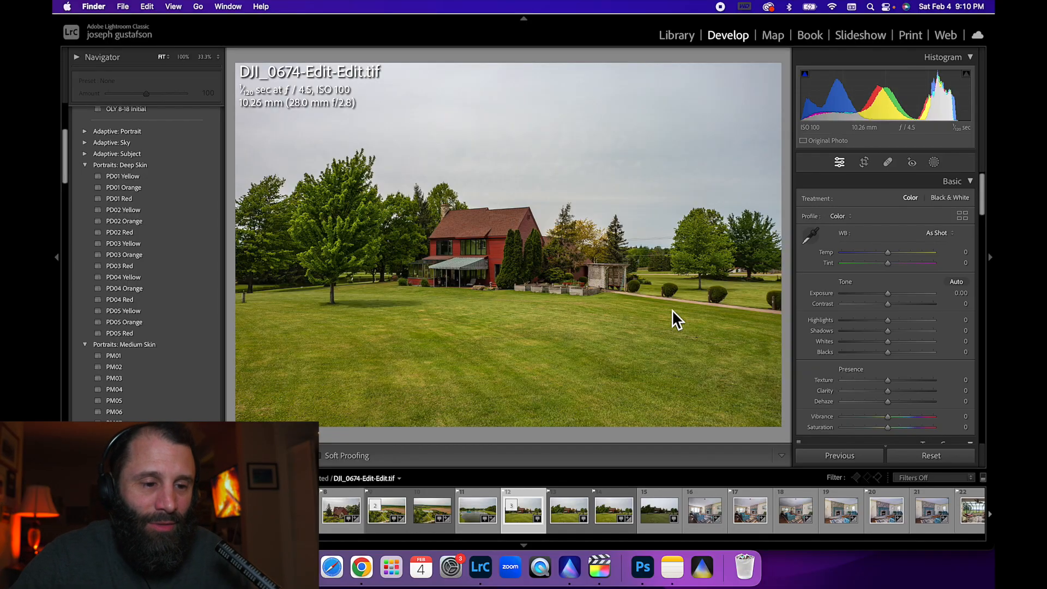
pyautogui.moveTo(415, 221)
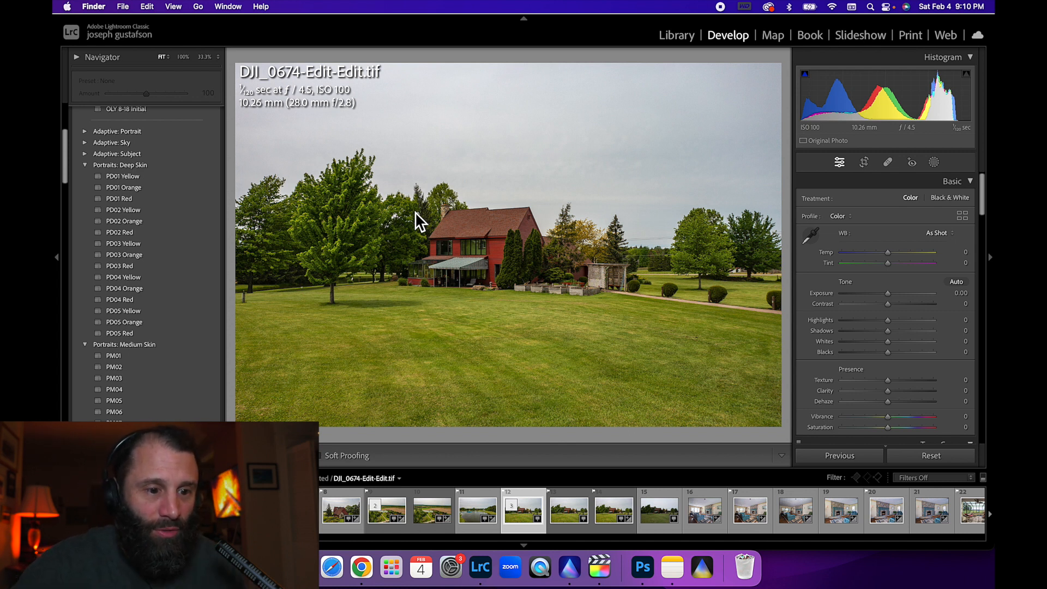
pyautogui.moveTo(586, 408)
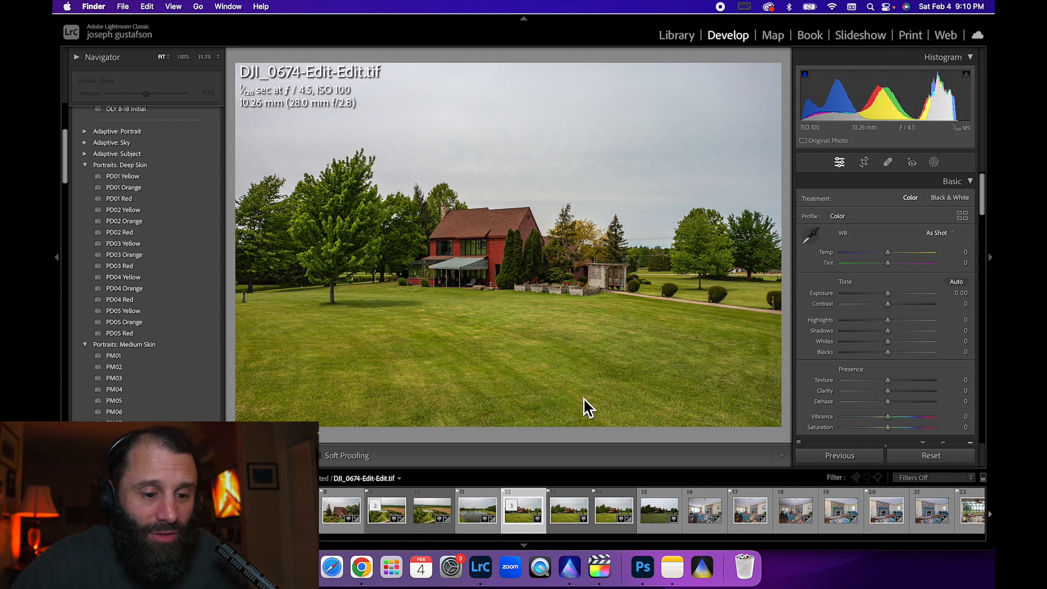
pyautogui.moveTo(613, 281)
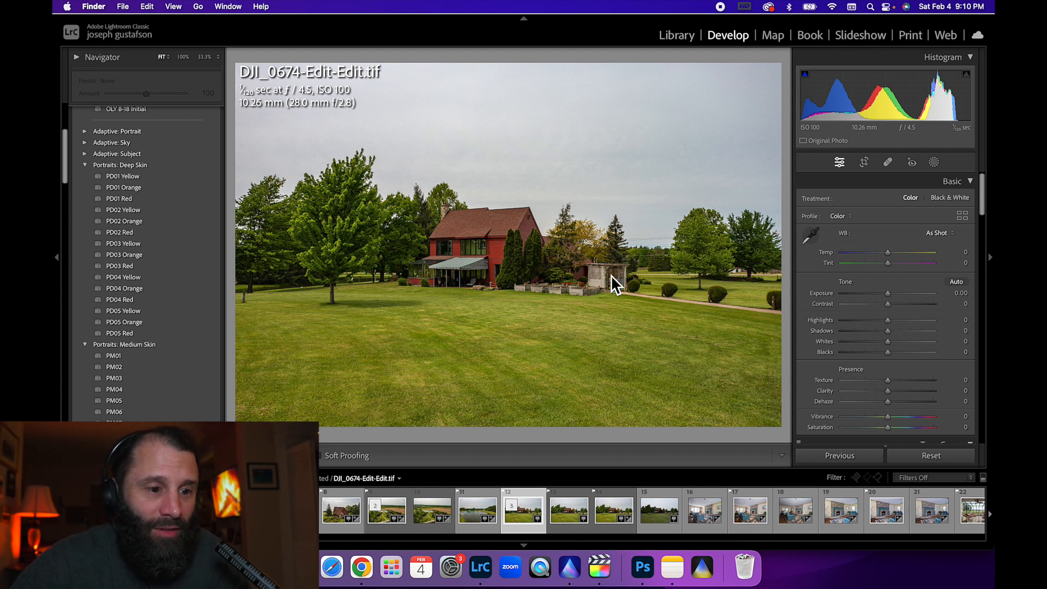
pyautogui.moveTo(524, 309)
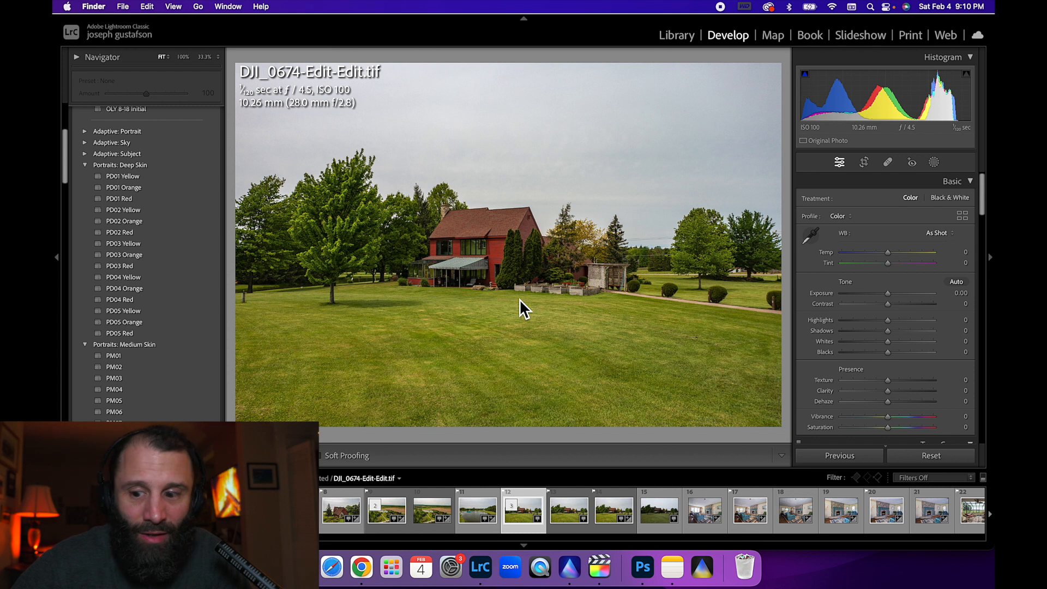
pyautogui.moveTo(501, 230)
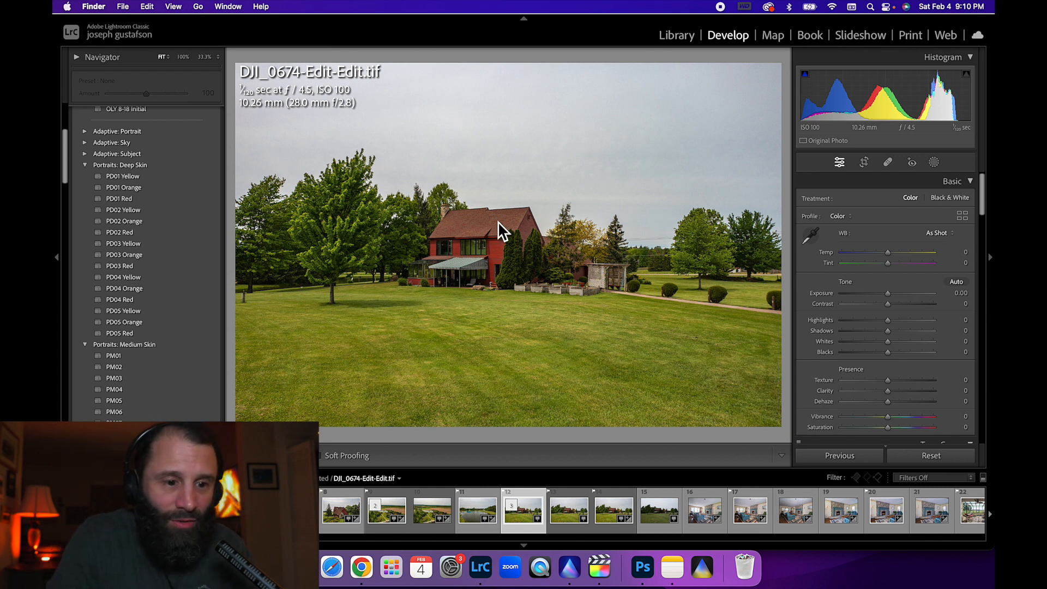
pyautogui.moveTo(517, 254)
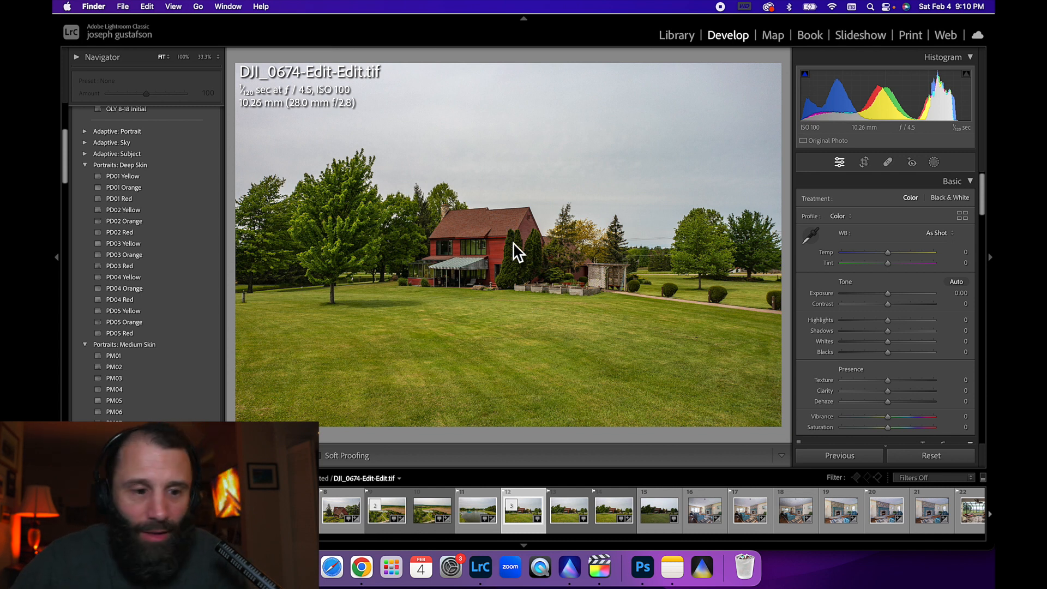
pyautogui.moveTo(506, 173)
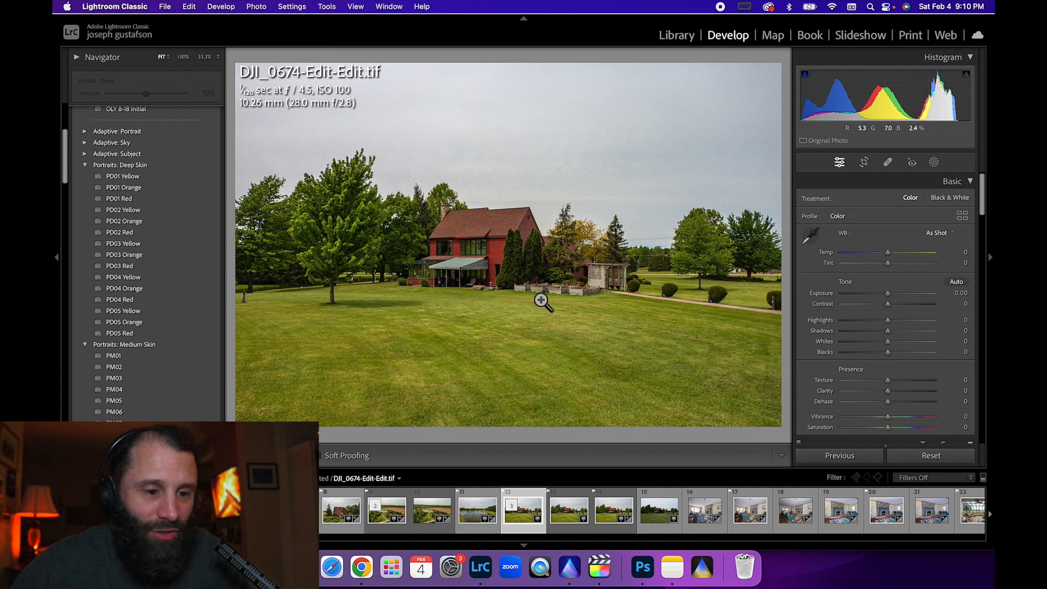
pyautogui.moveTo(523, 510)
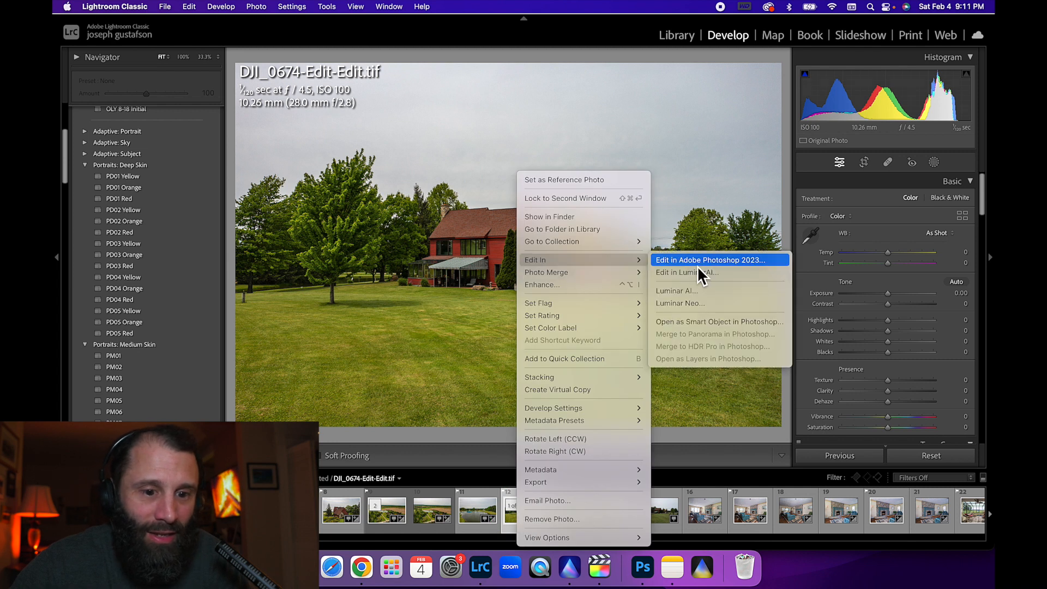
# Step: Send the farmhouse photo to Luminar AI as a copy with Lightroom adjustments
pyautogui.click(676, 273)
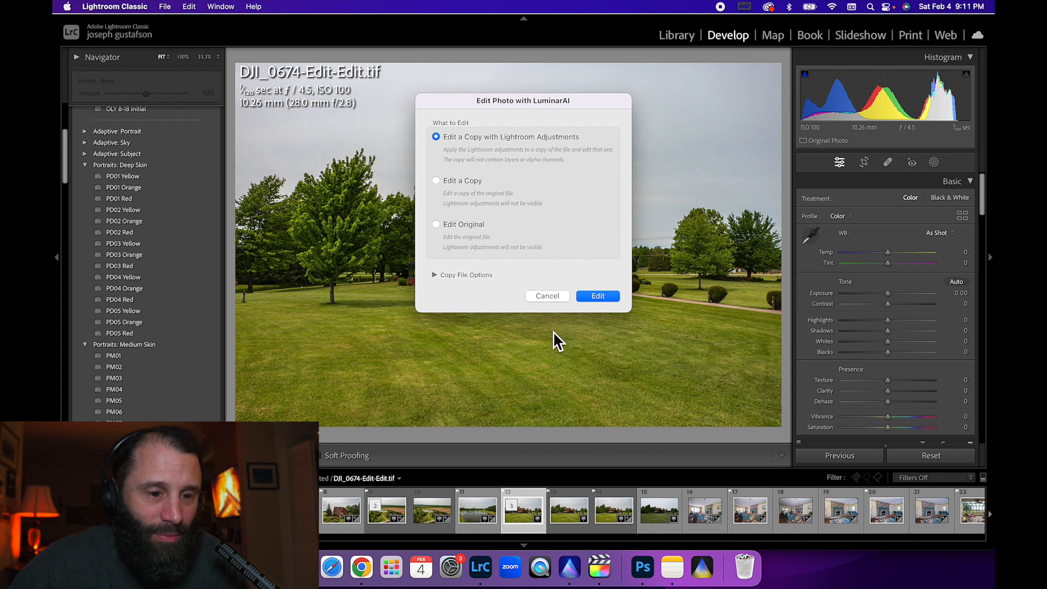
pyautogui.moveTo(698, 204)
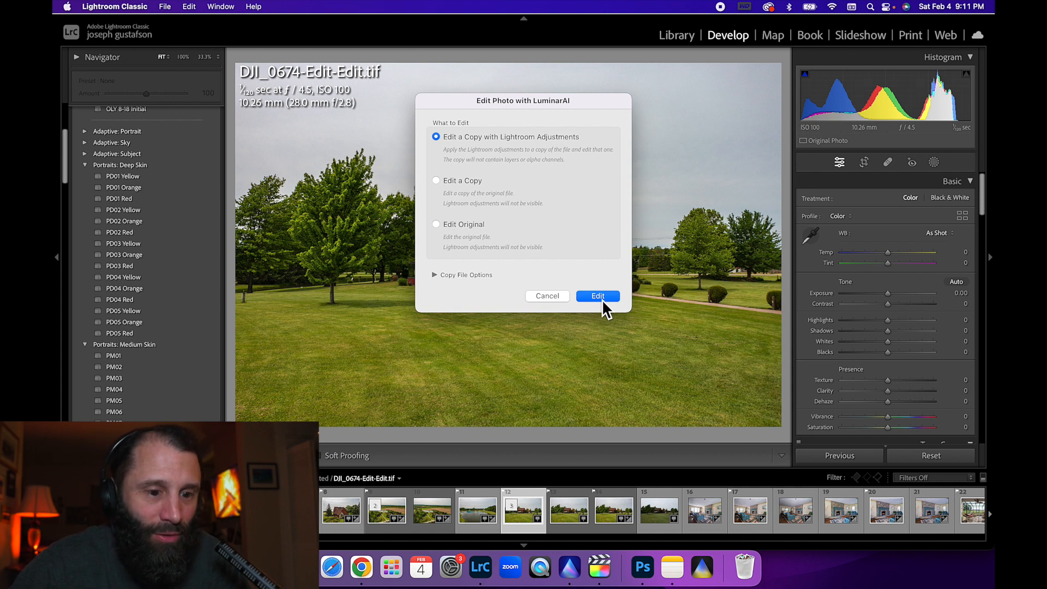
pyautogui.click(597, 295)
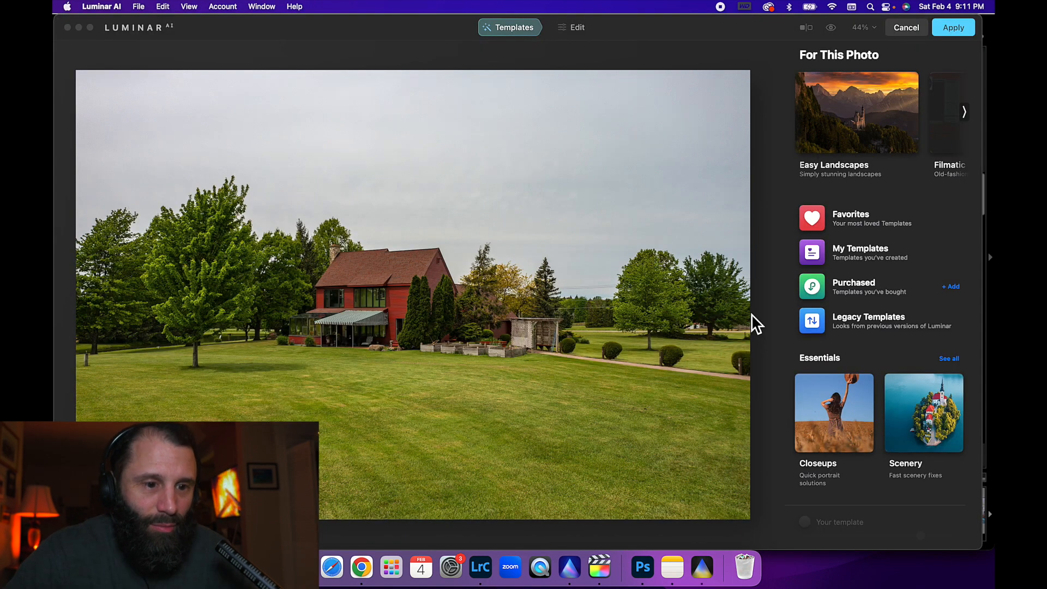
pyautogui.moveTo(514, 208)
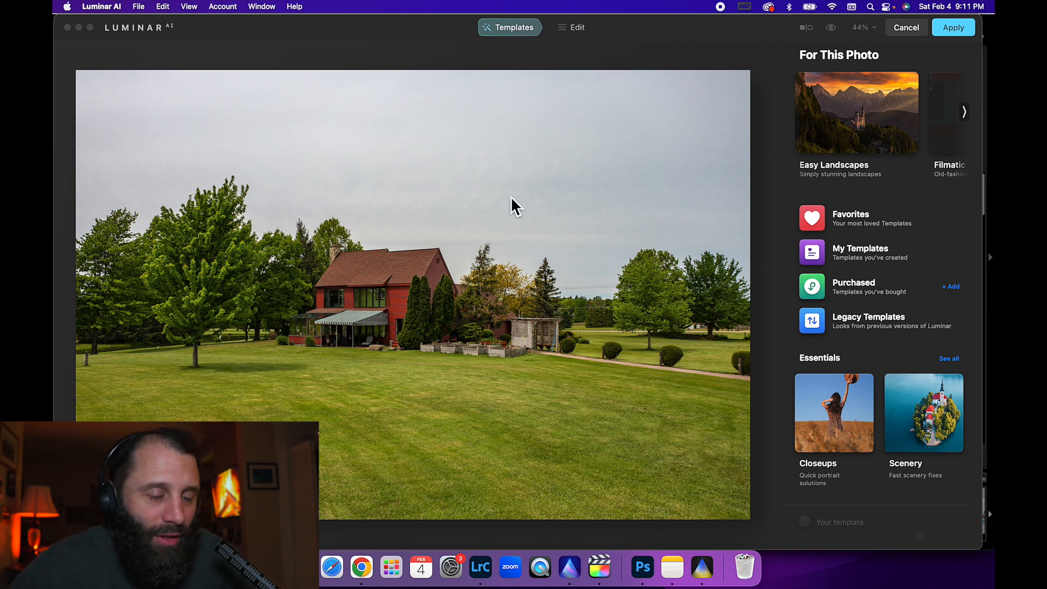
pyautogui.moveTo(433, 336)
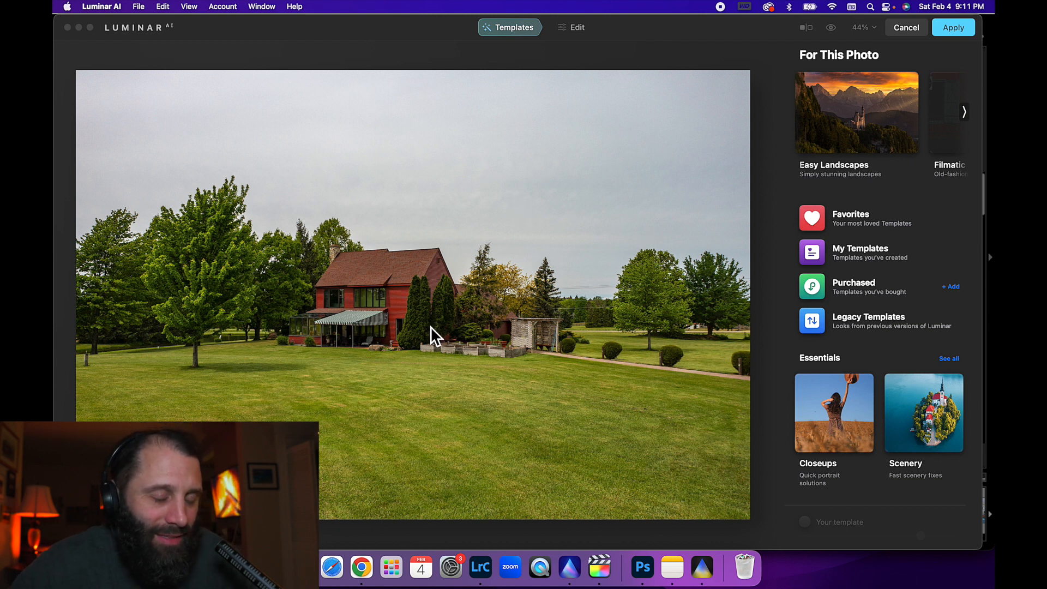
pyautogui.moveTo(464, 392)
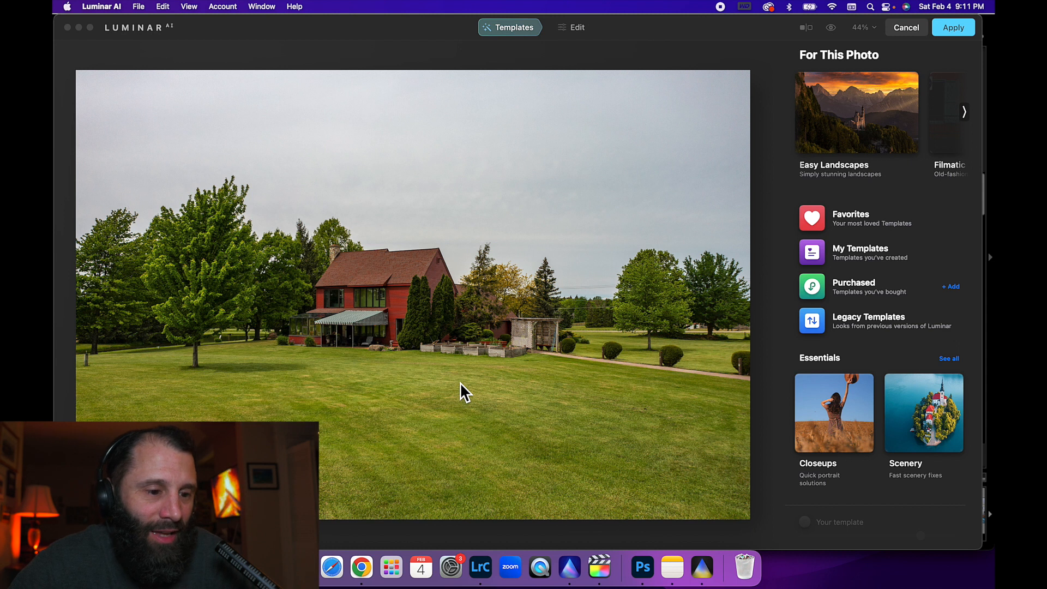
pyautogui.moveTo(648, 391)
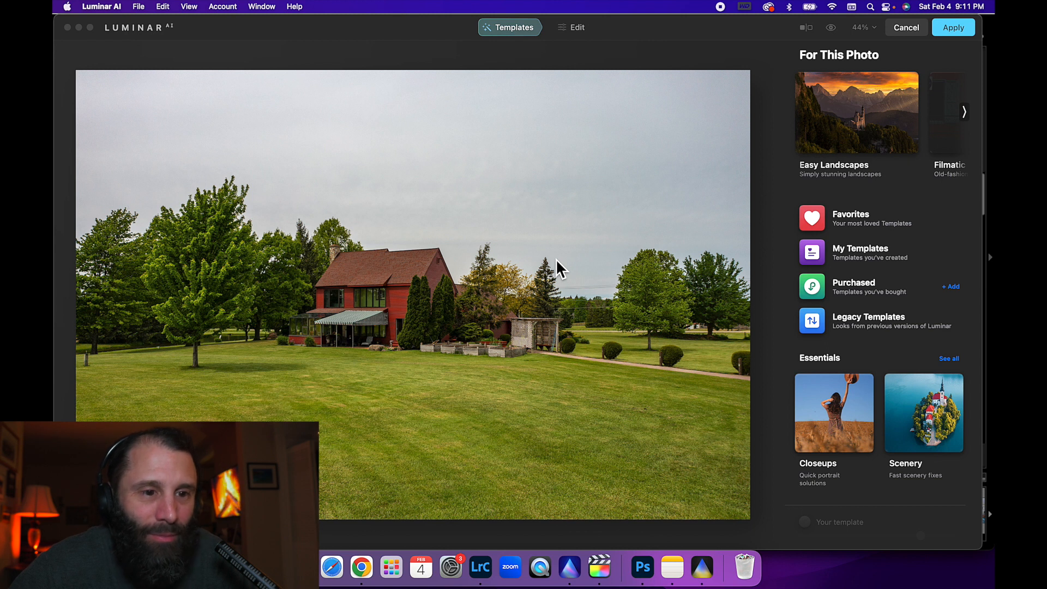
pyautogui.moveTo(840, 240)
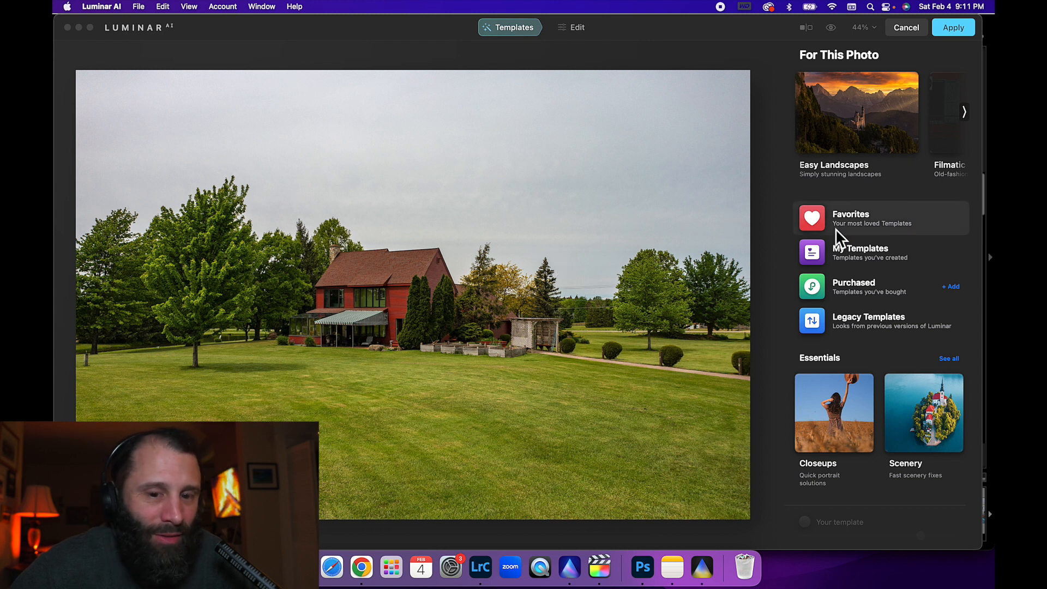
pyautogui.moveTo(650, 226)
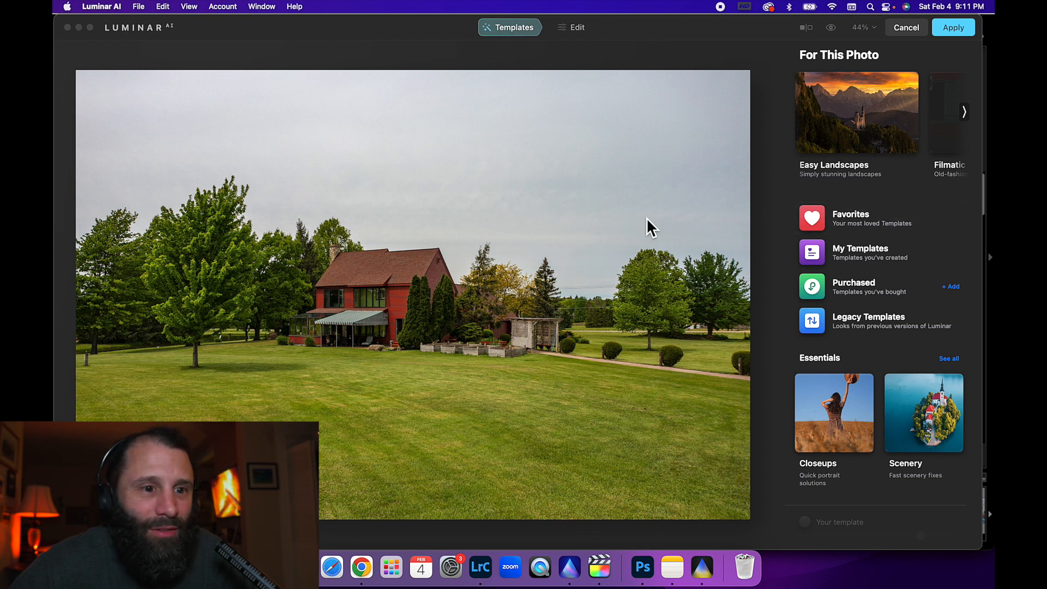
# Step: In Essentials Enhance, set Accent 29 and Sky Enhancer 9, toggling the effect to compare
pyautogui.click(571, 28)
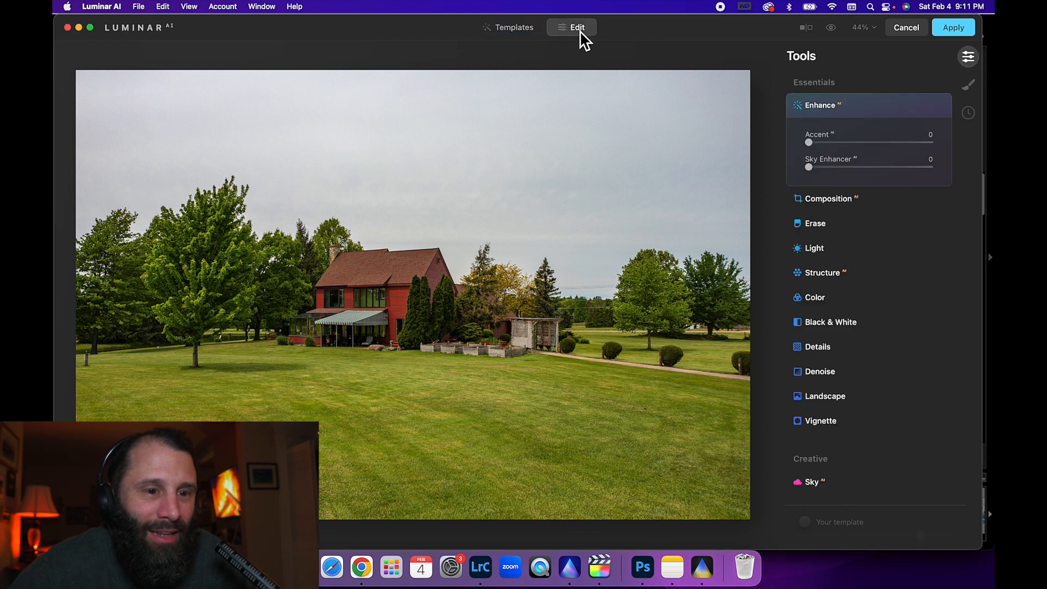
pyautogui.moveTo(843, 190)
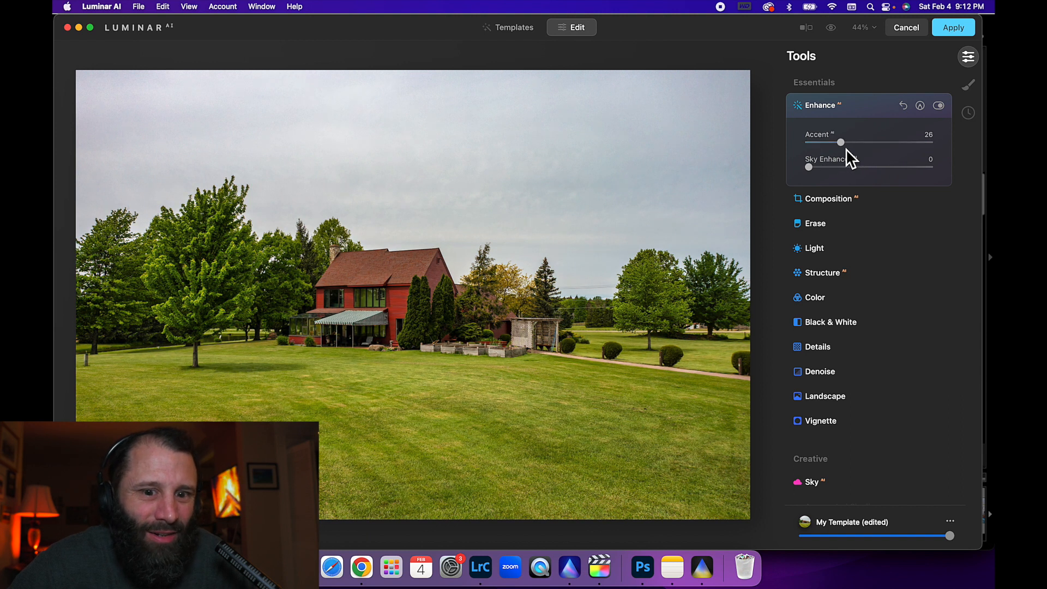
pyautogui.moveTo(858, 160)
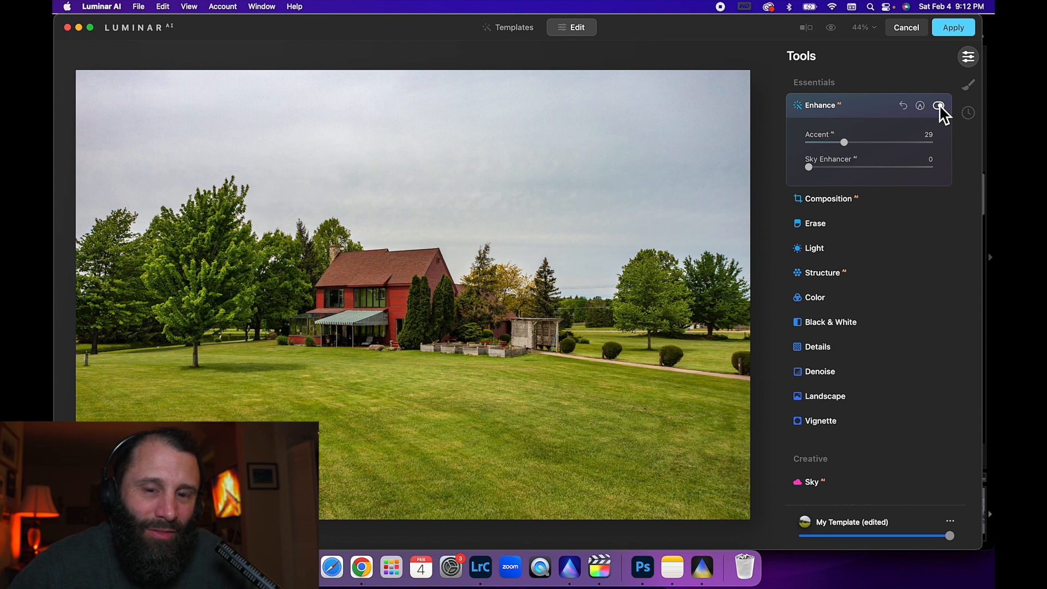
pyautogui.click(938, 106)
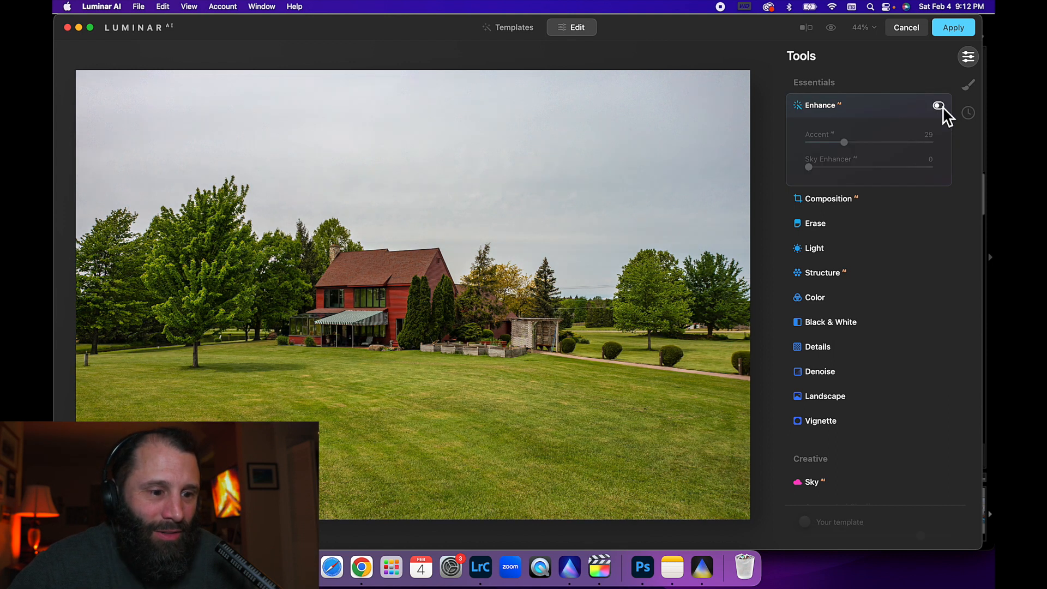
pyautogui.click(937, 105)
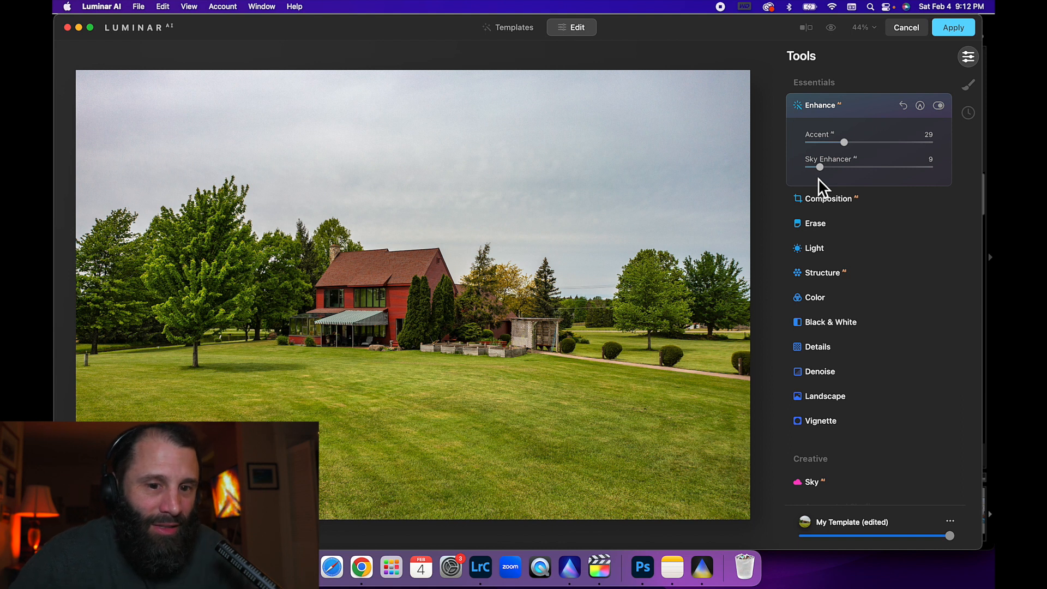
pyautogui.click(828, 199)
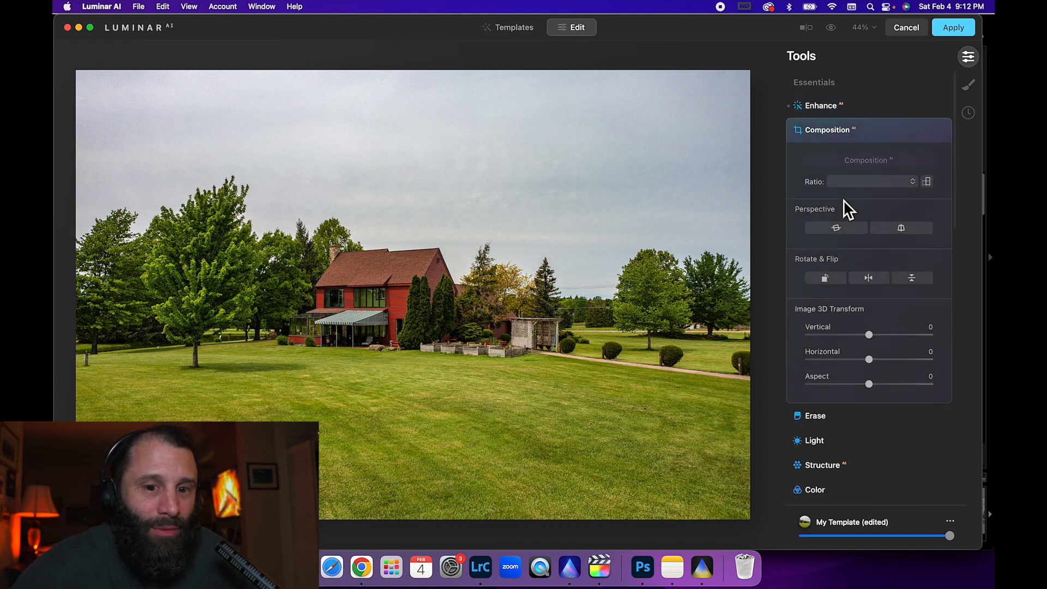
pyautogui.click(868, 159)
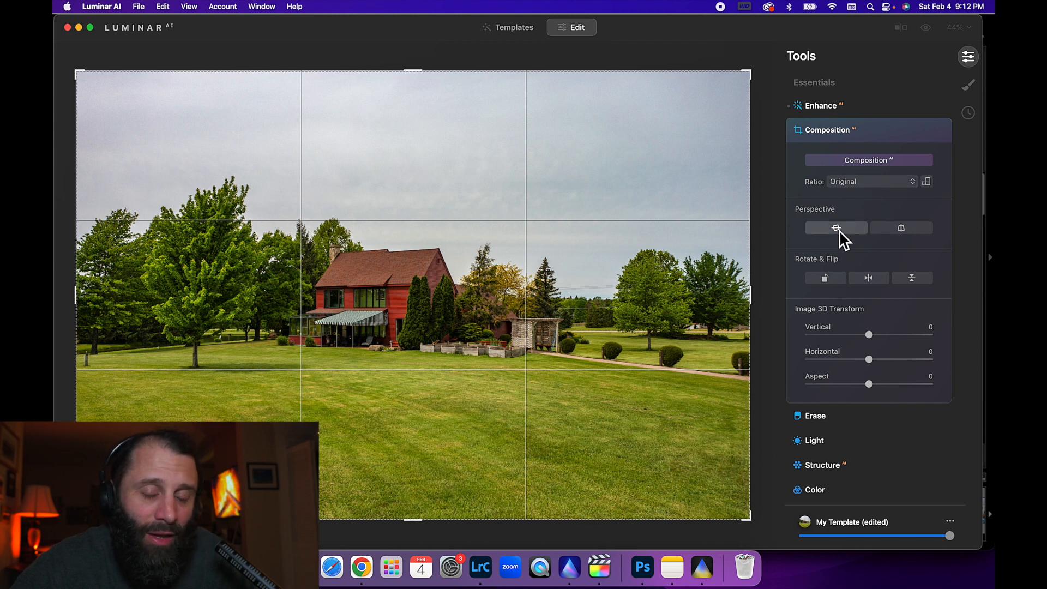
pyautogui.moveTo(847, 239)
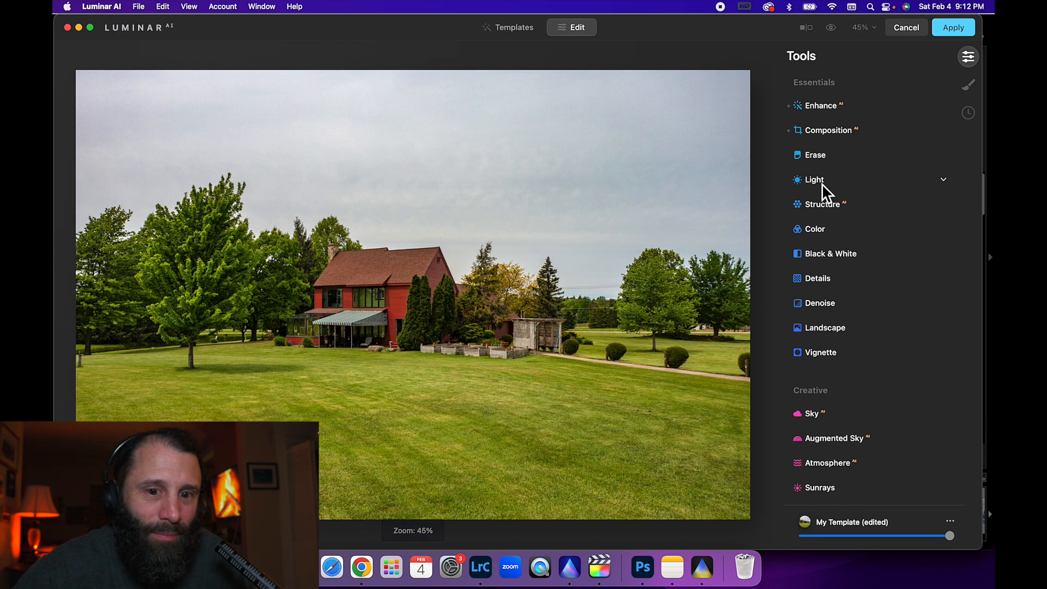
# Step: In Light, warm the whole photo with white-balance Temperature 10
pyautogui.click(814, 179)
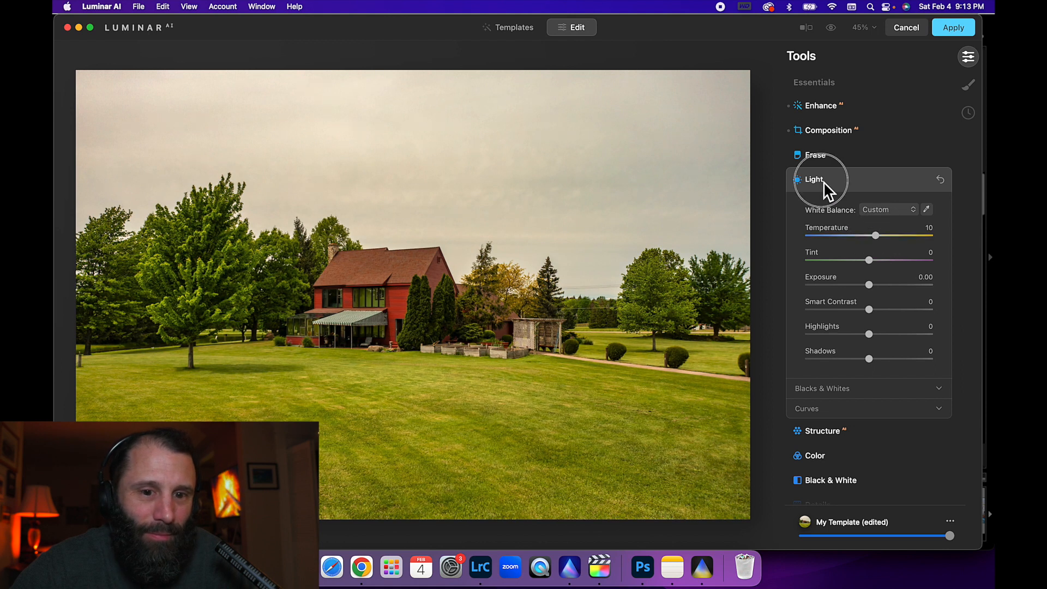
pyautogui.click(814, 179)
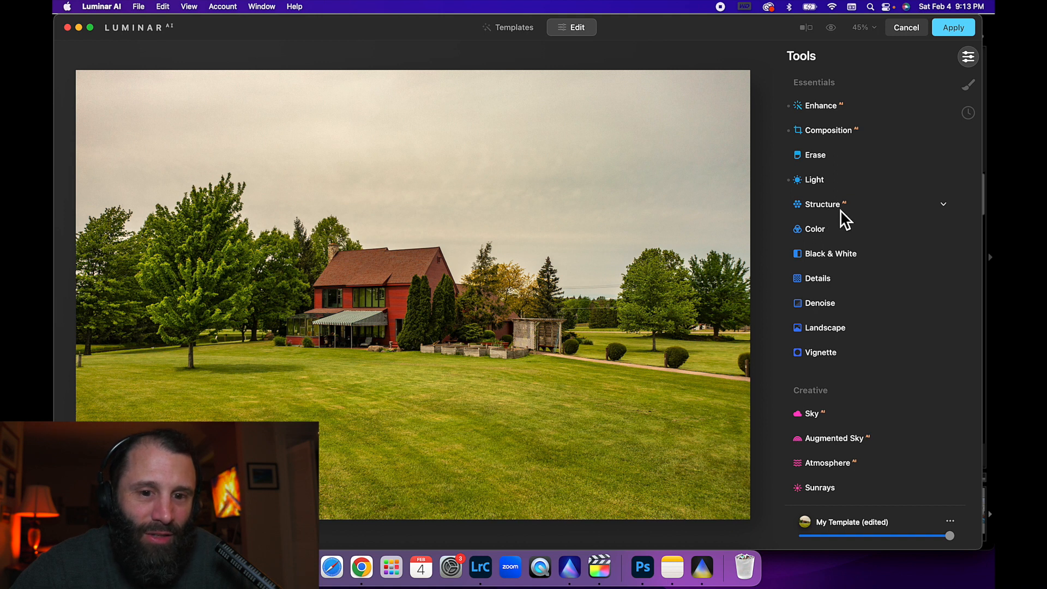
# Step: Expand the Structure adjustments, leaving Amount and Boost at zero
pyautogui.click(820, 204)
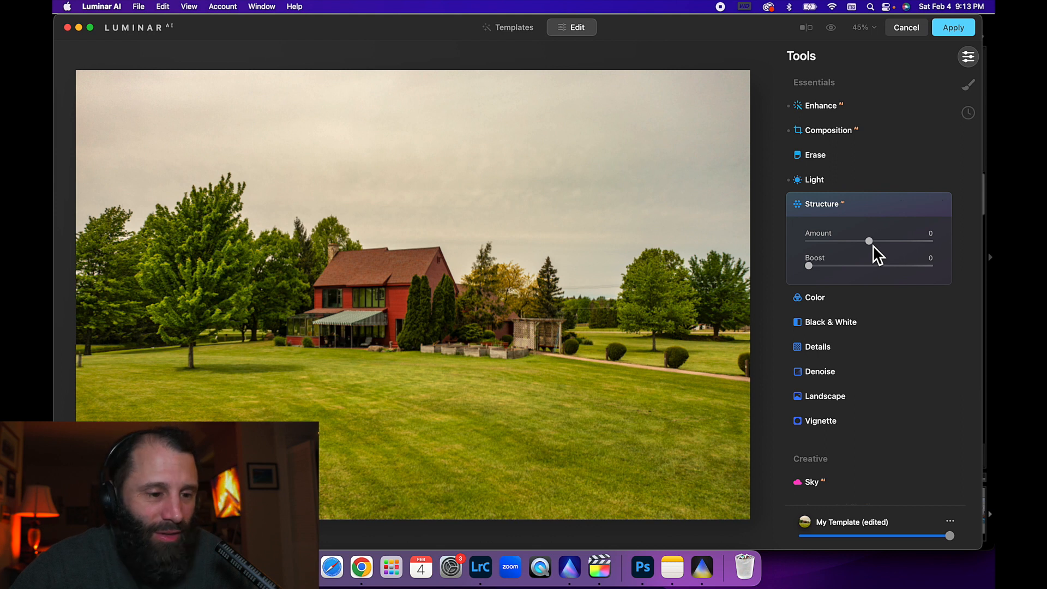
pyautogui.moveTo(834, 280)
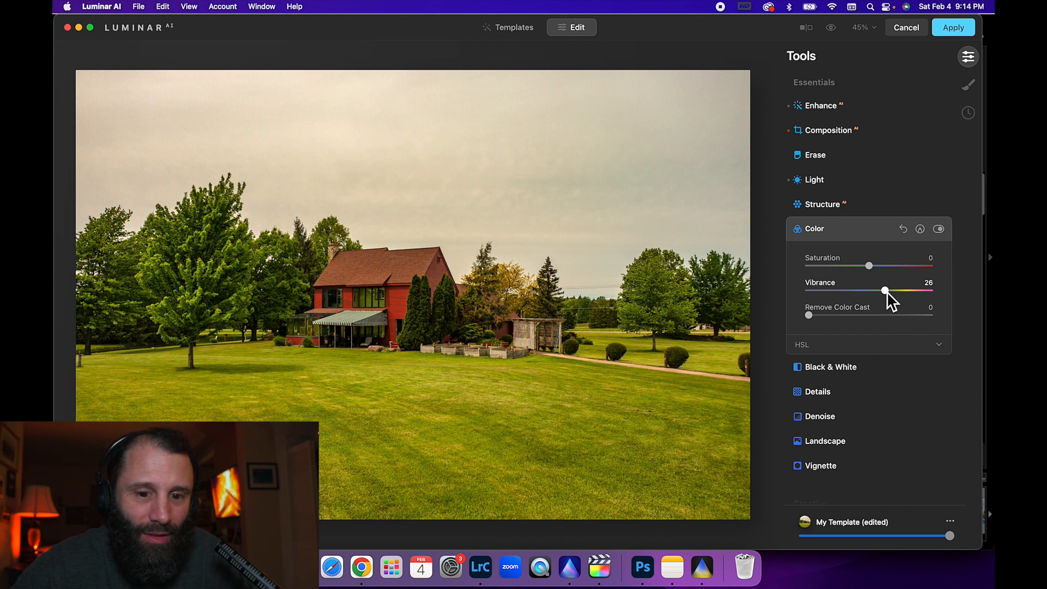
pyautogui.moveTo(811, 361)
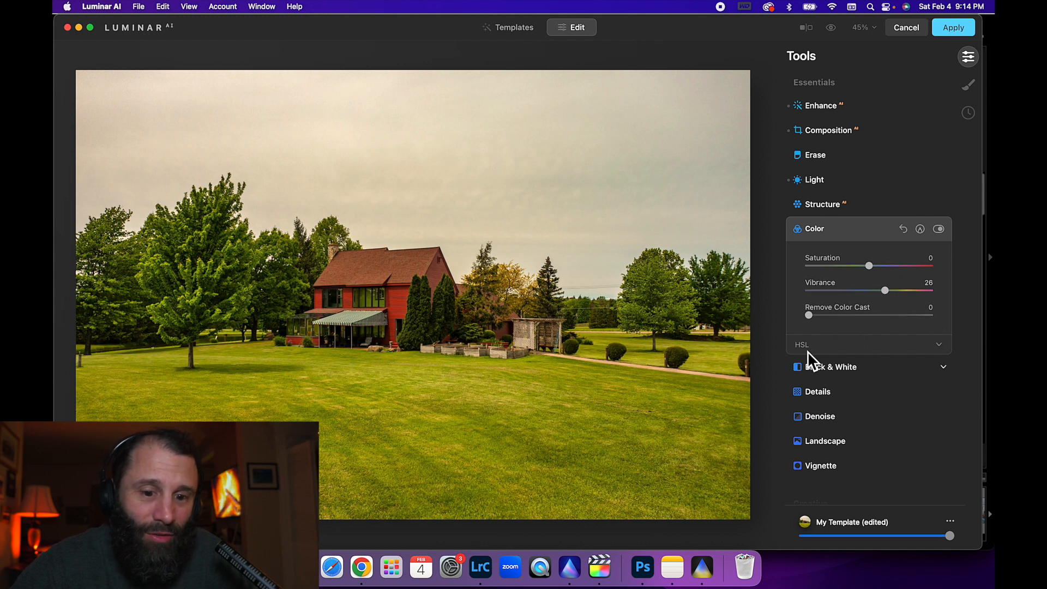
# Step: With Vibrance at 26, review the HSL controls and hue list without changing them
pyautogui.click(938, 346)
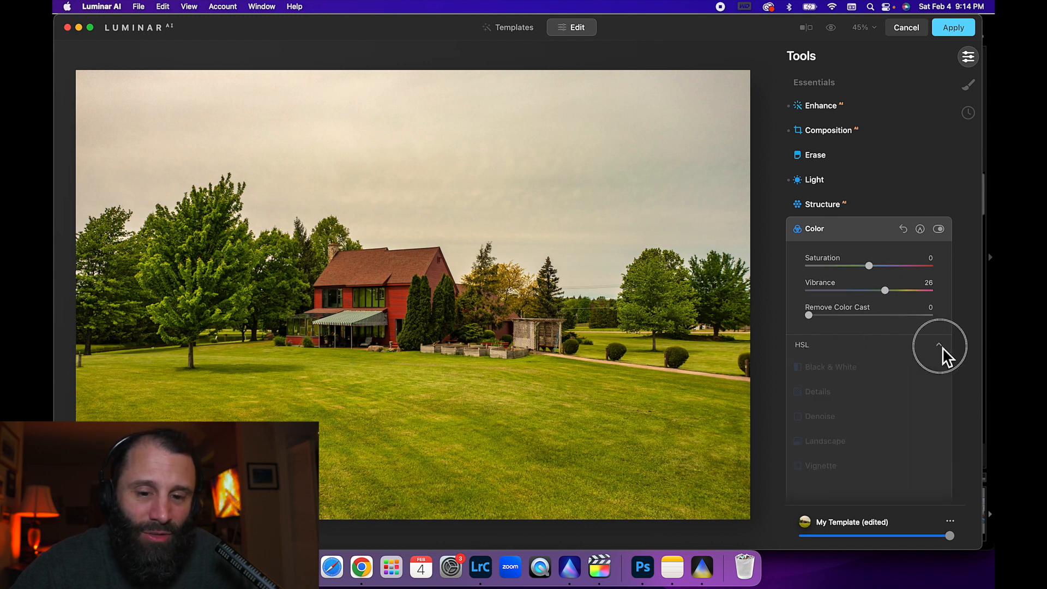
pyautogui.click(937, 344)
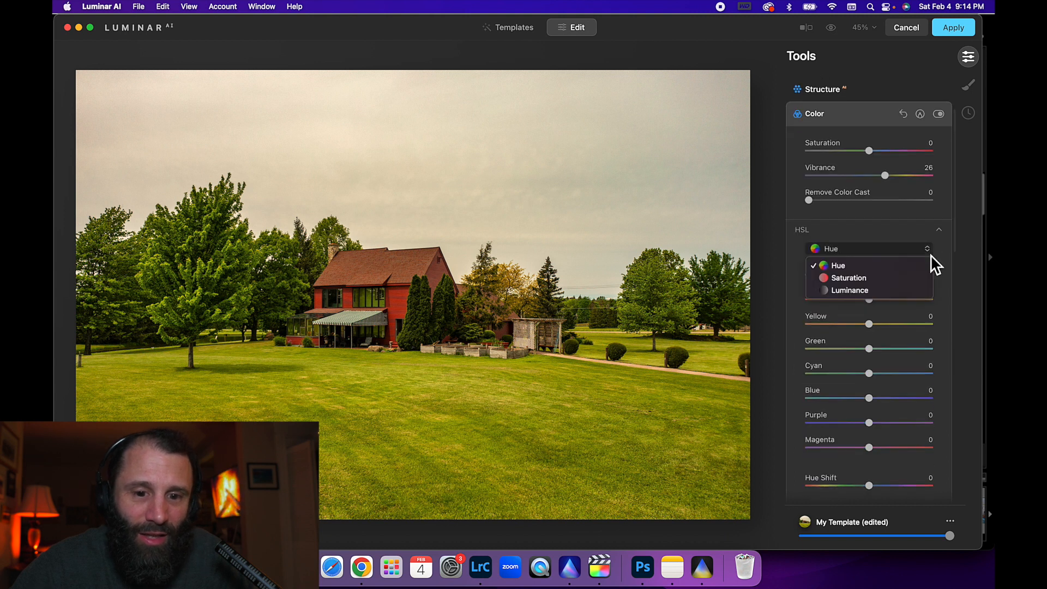
pyautogui.click(836, 265)
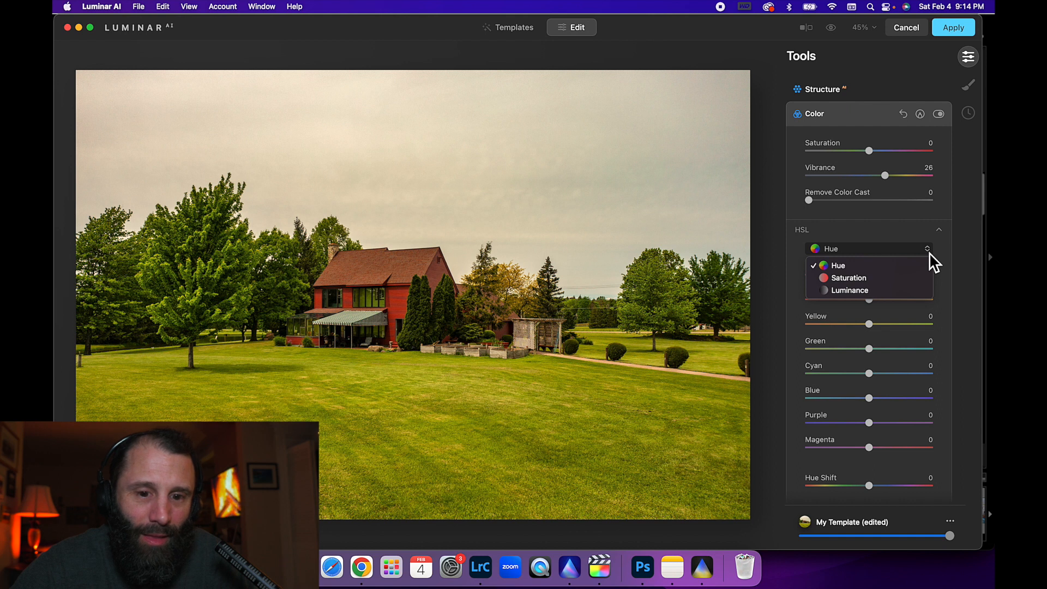
pyautogui.click(838, 265)
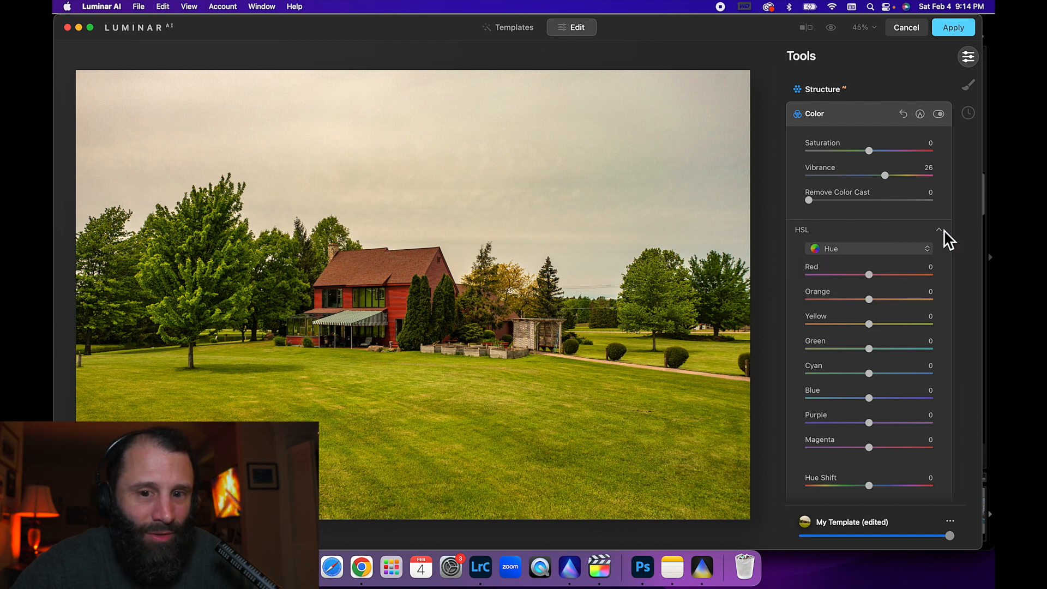
pyautogui.click(939, 229)
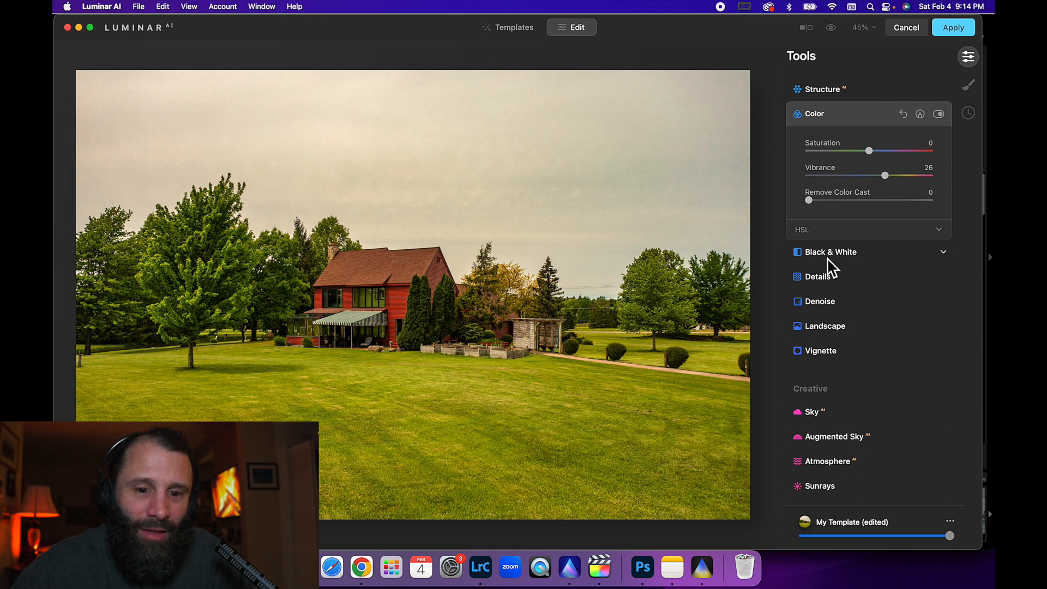
# Step: In Landscape, set Golden Hour 17, Foliage Enhancer 8 and Foliage Hue -33, comparing the effect
pyautogui.click(830, 252)
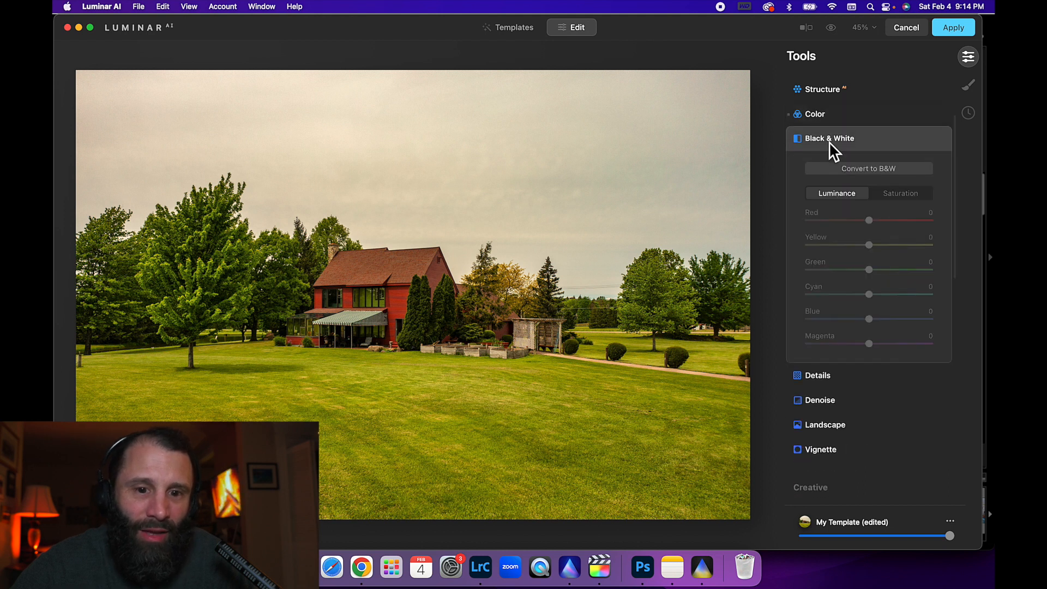
pyautogui.click(830, 138)
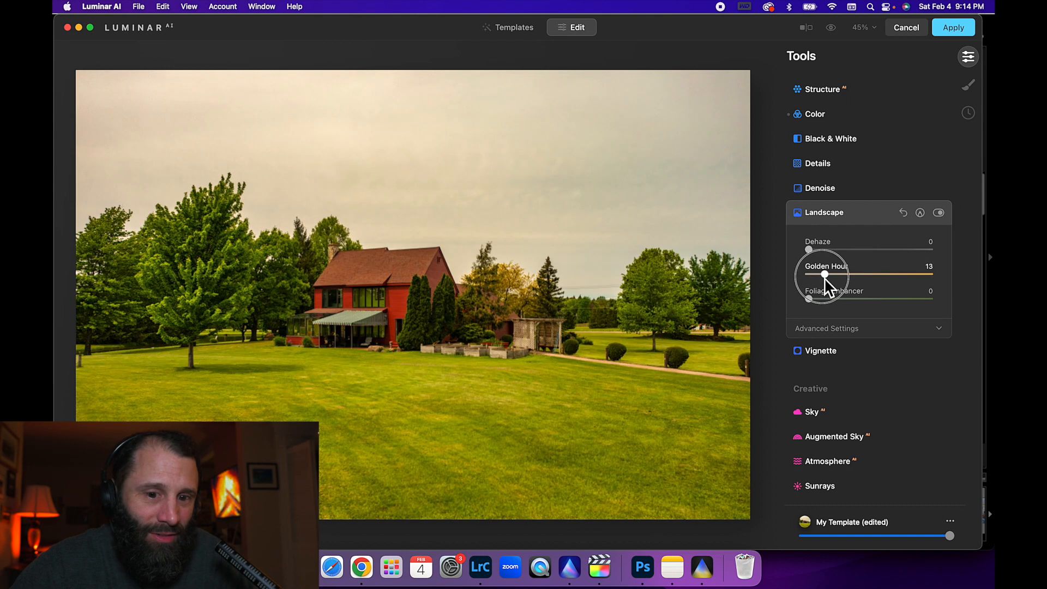
pyautogui.click(939, 213)
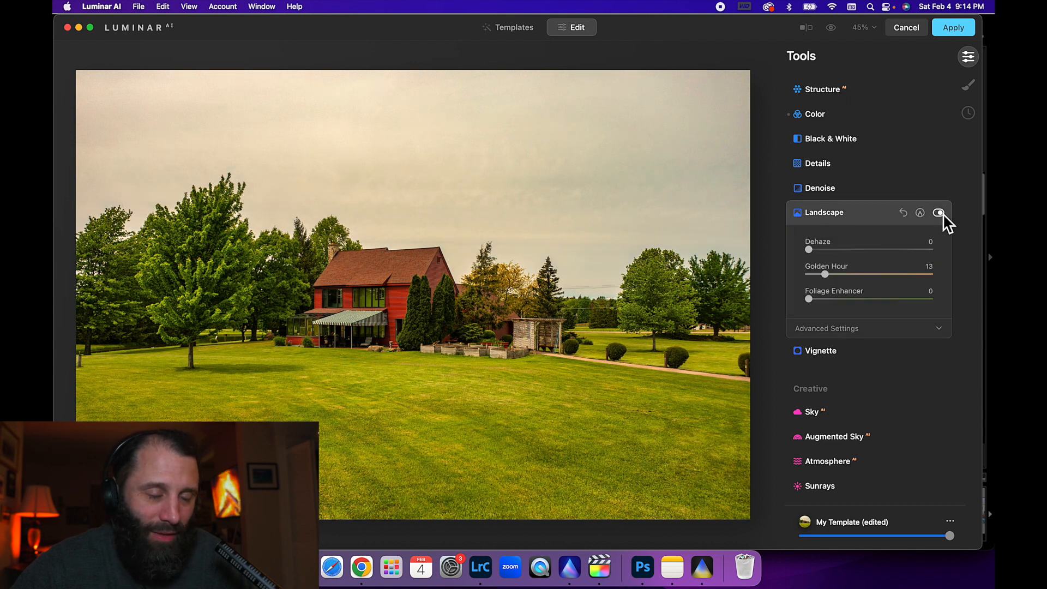
pyautogui.moveTo(939, 213)
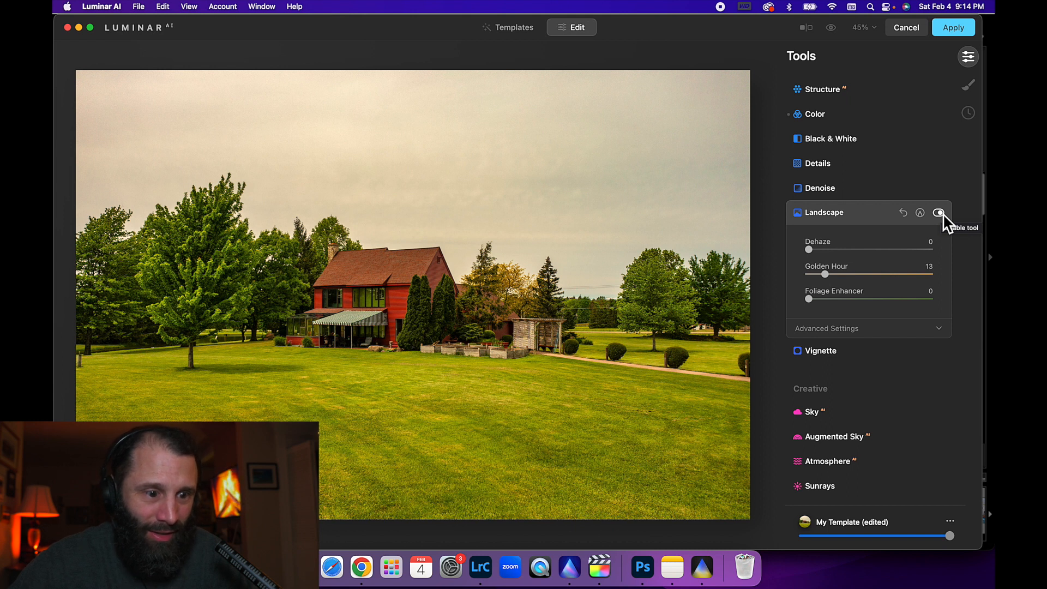
pyautogui.click(939, 212)
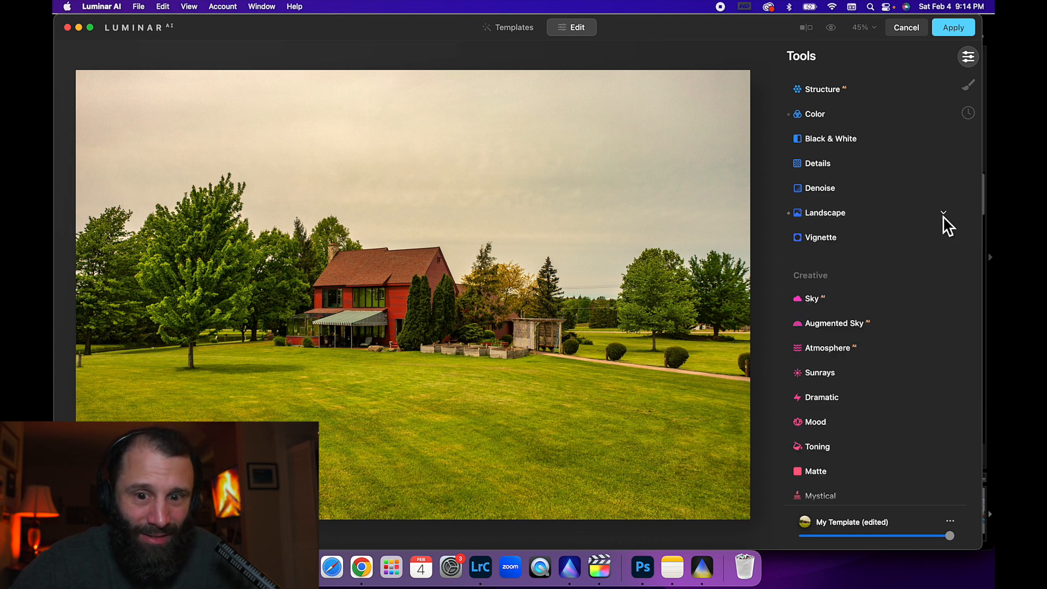
pyautogui.click(825, 212)
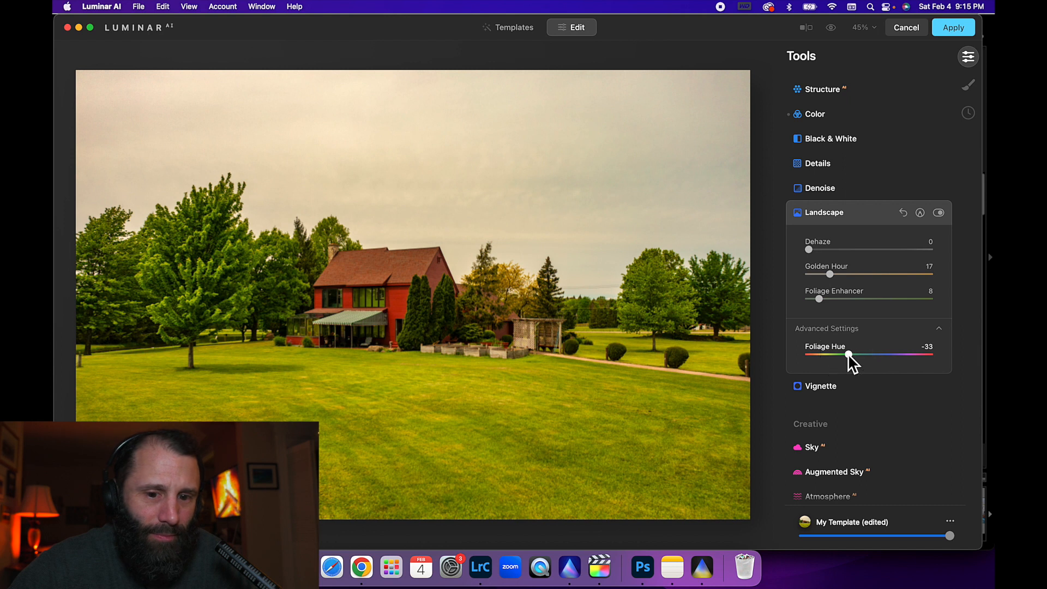
pyautogui.click(824, 213)
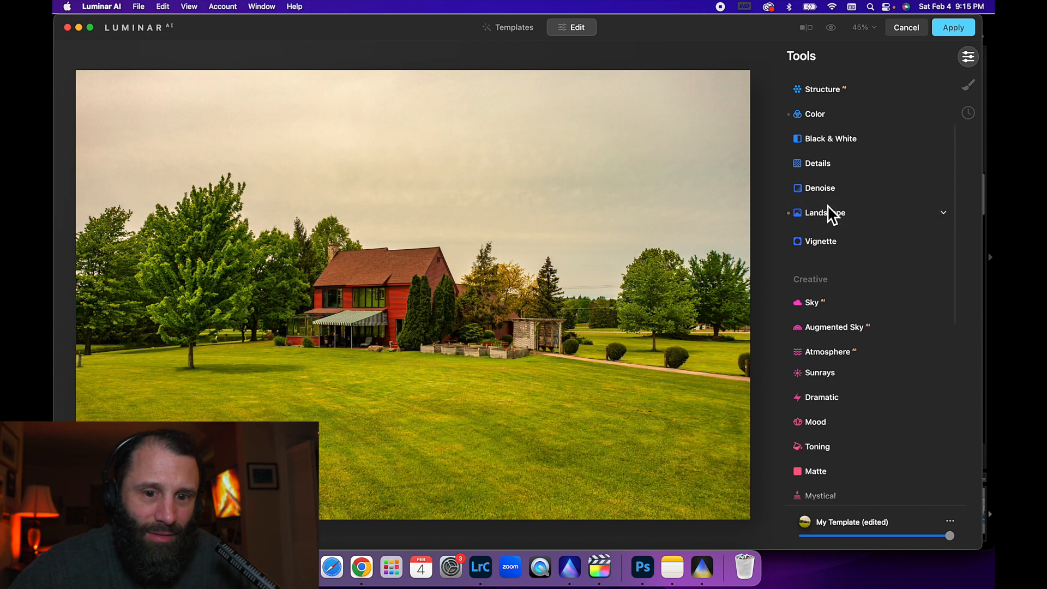
pyautogui.click(943, 213)
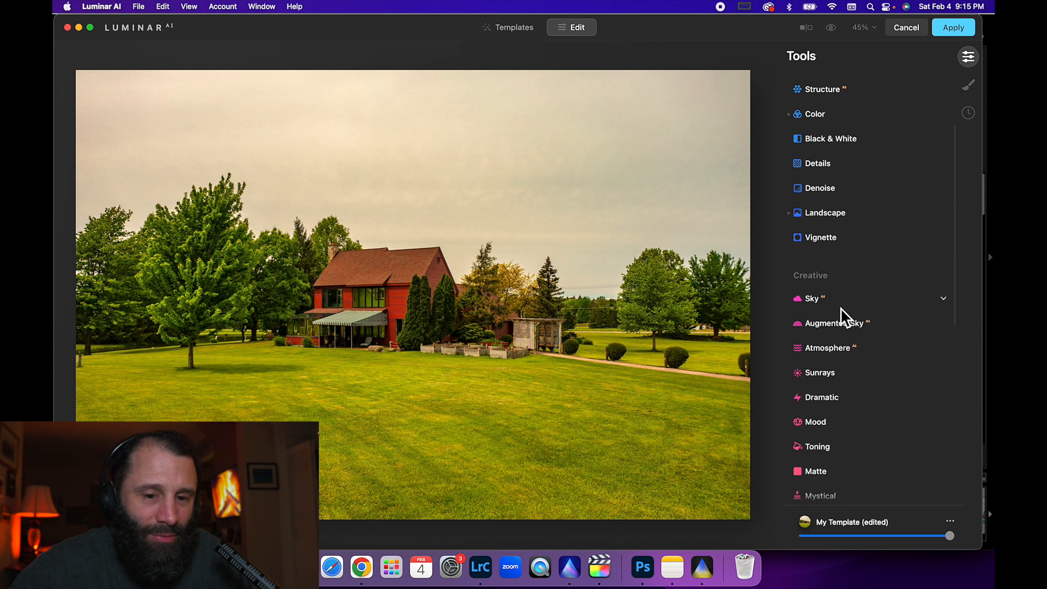
pyautogui.click(812, 298)
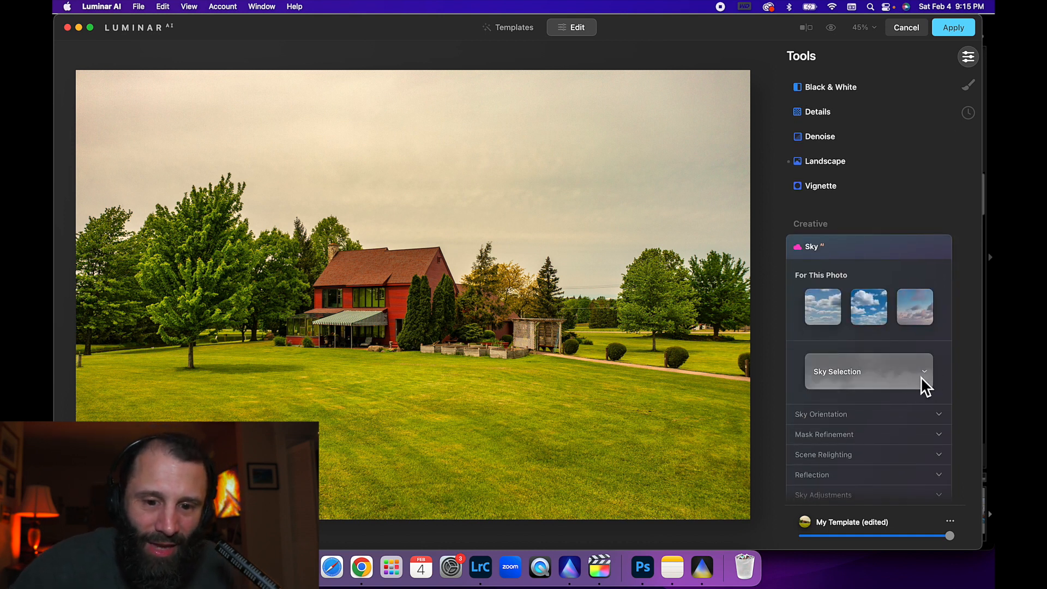
pyautogui.click(869, 370)
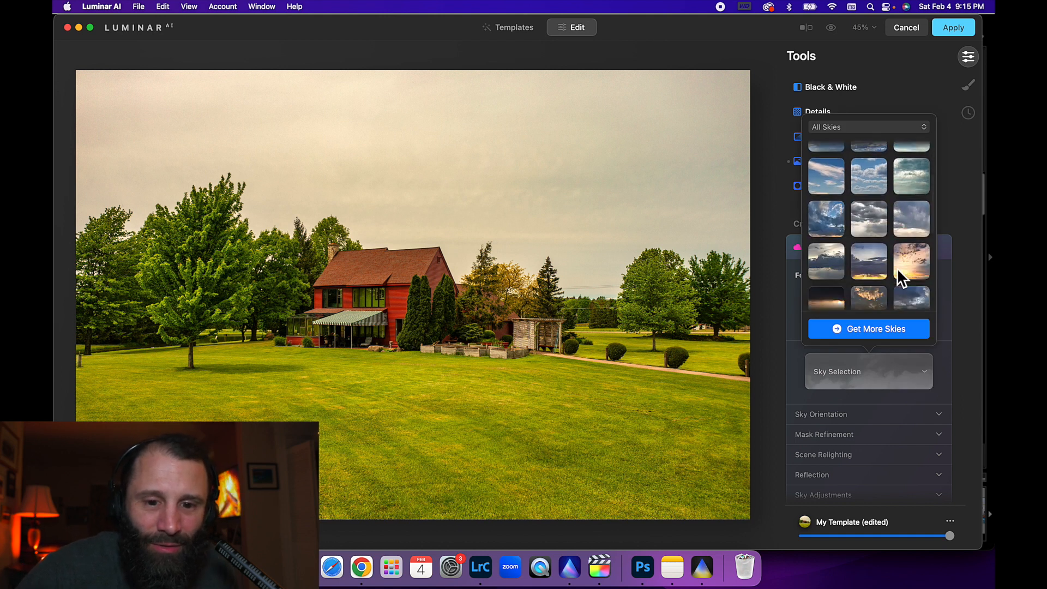
pyautogui.scroll(-3)
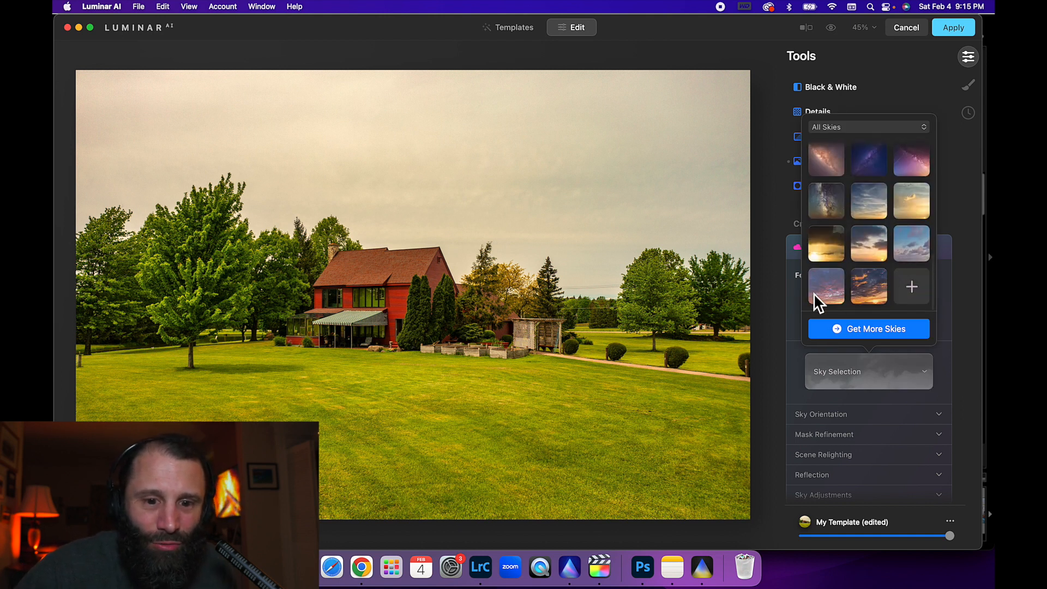
pyautogui.click(826, 287)
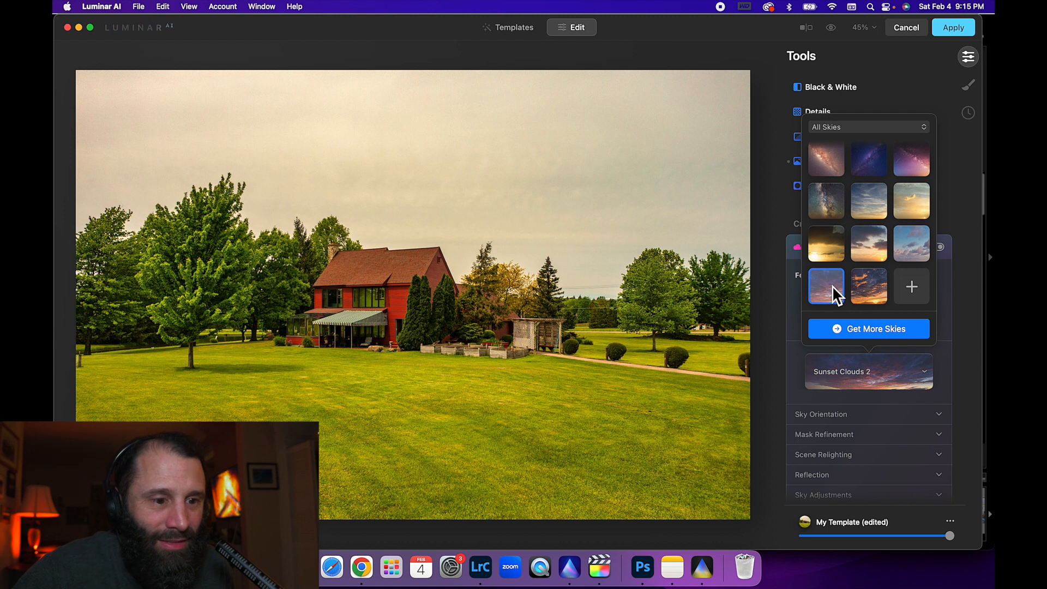
pyautogui.click(826, 285)
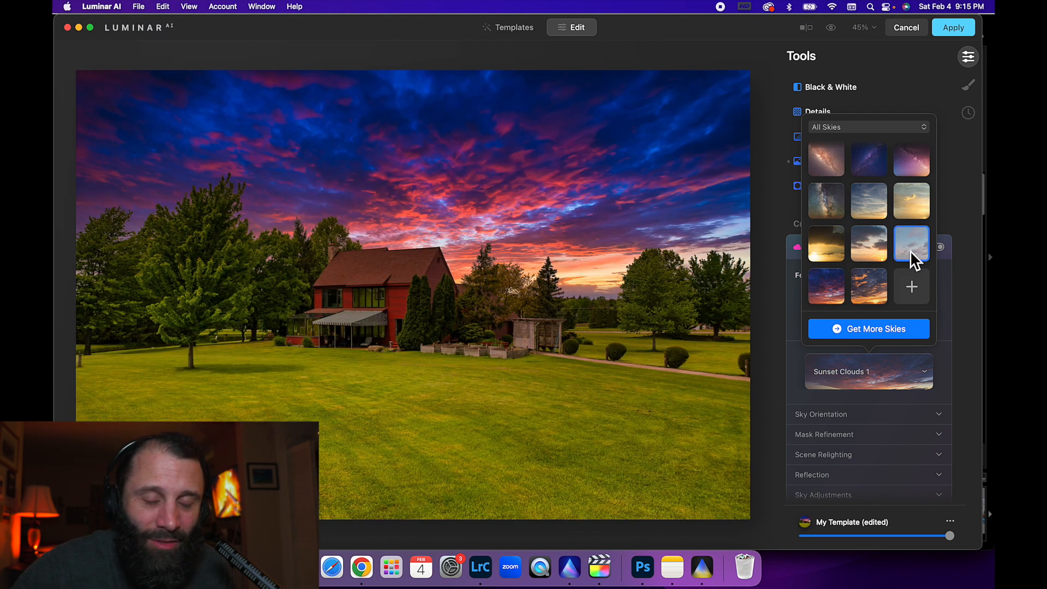
pyautogui.click(910, 242)
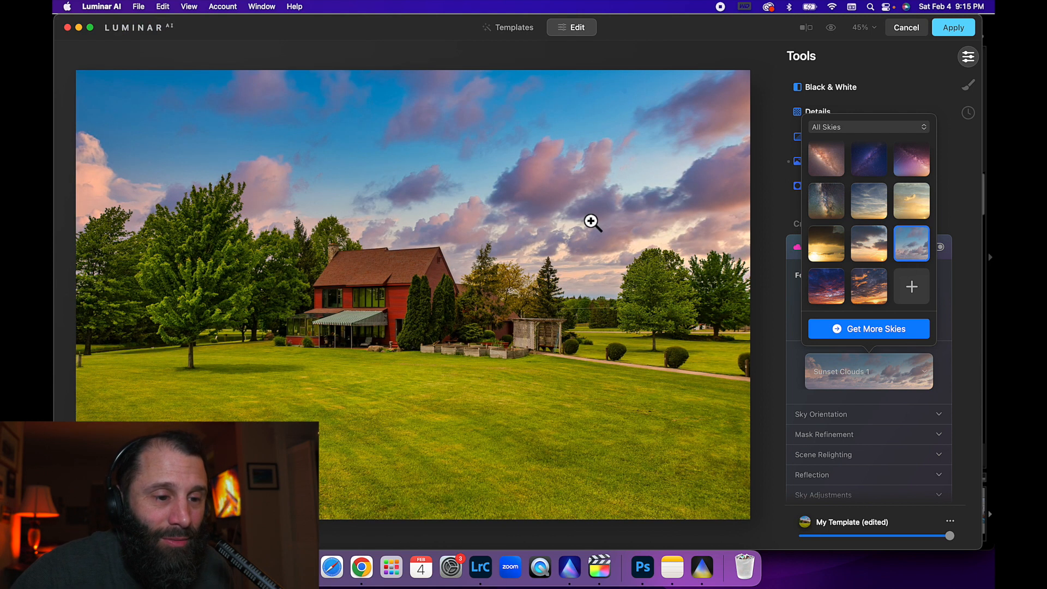
pyautogui.moveTo(513, 297)
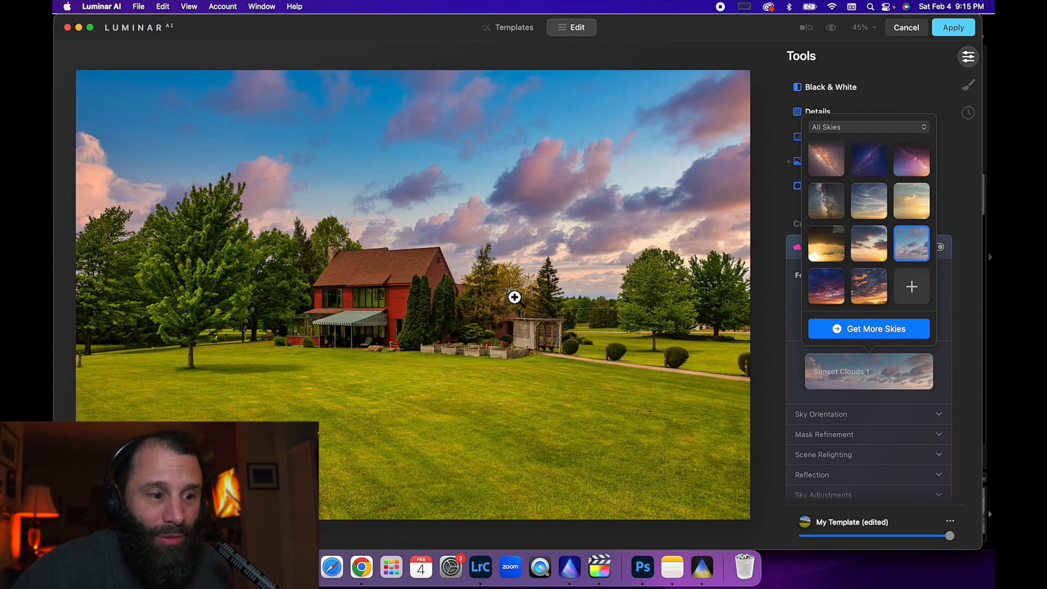
pyautogui.moveTo(646, 181)
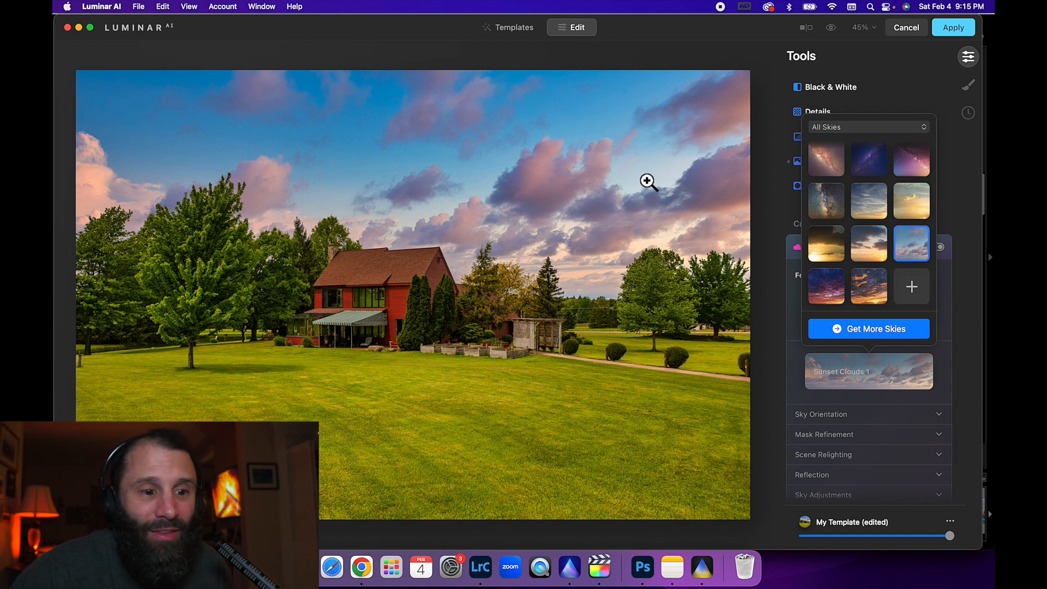
pyautogui.moveTo(483, 227)
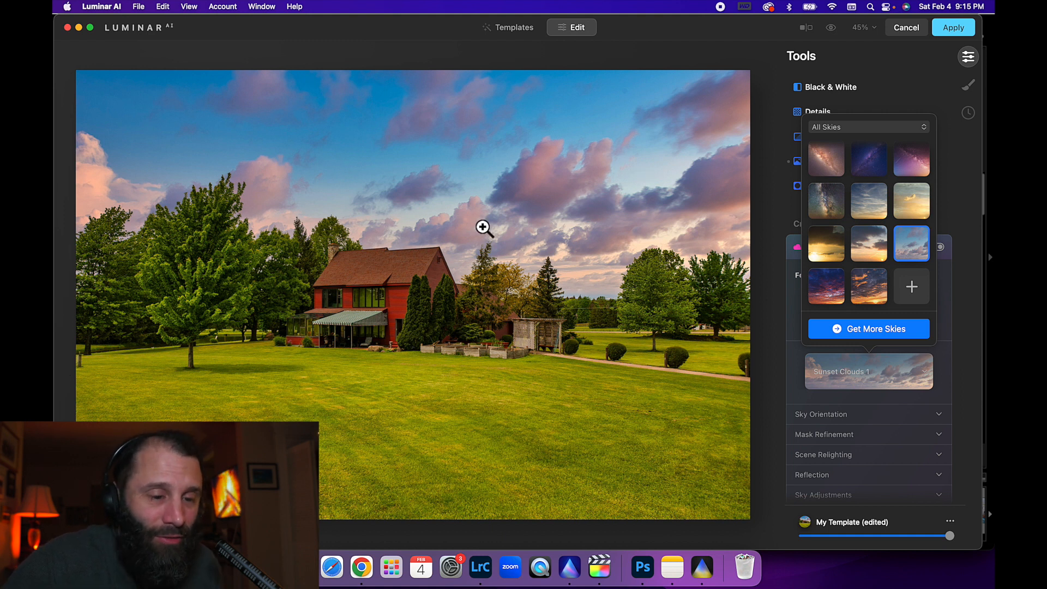
pyautogui.moveTo(578, 159)
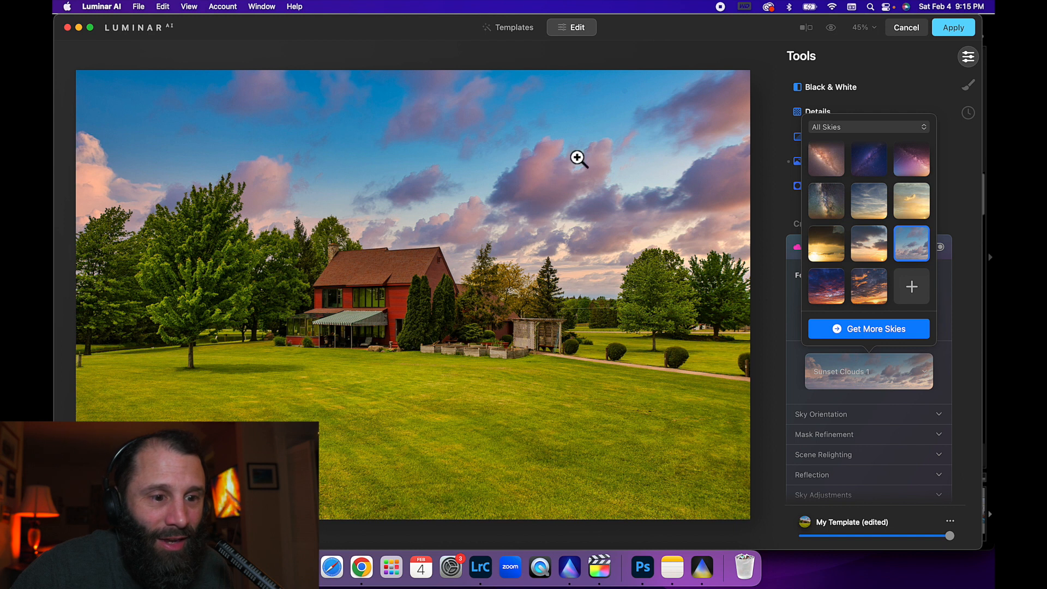
pyautogui.moveTo(395, 453)
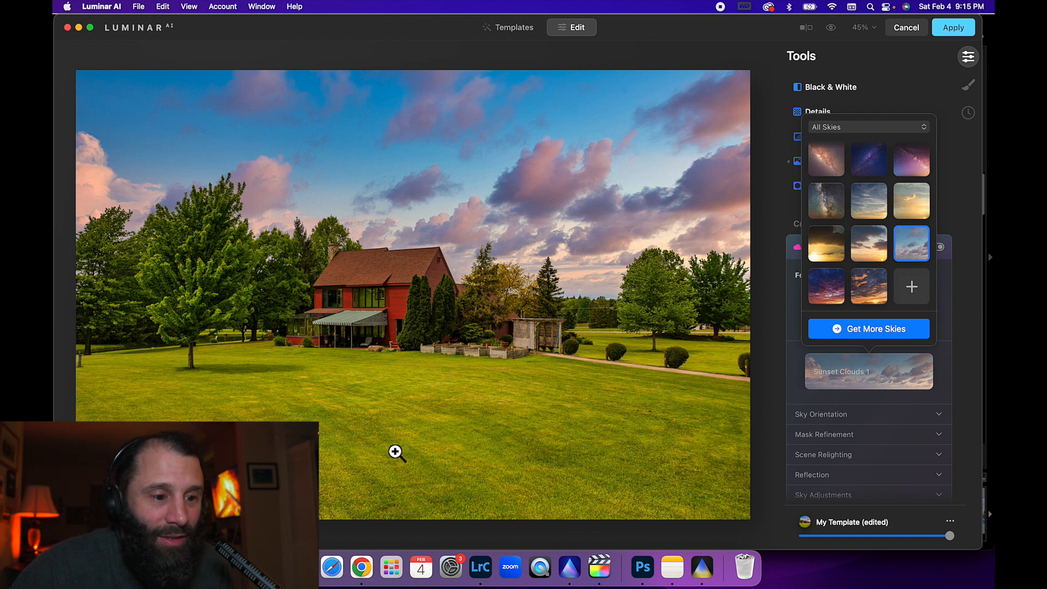
pyautogui.moveTo(408, 309)
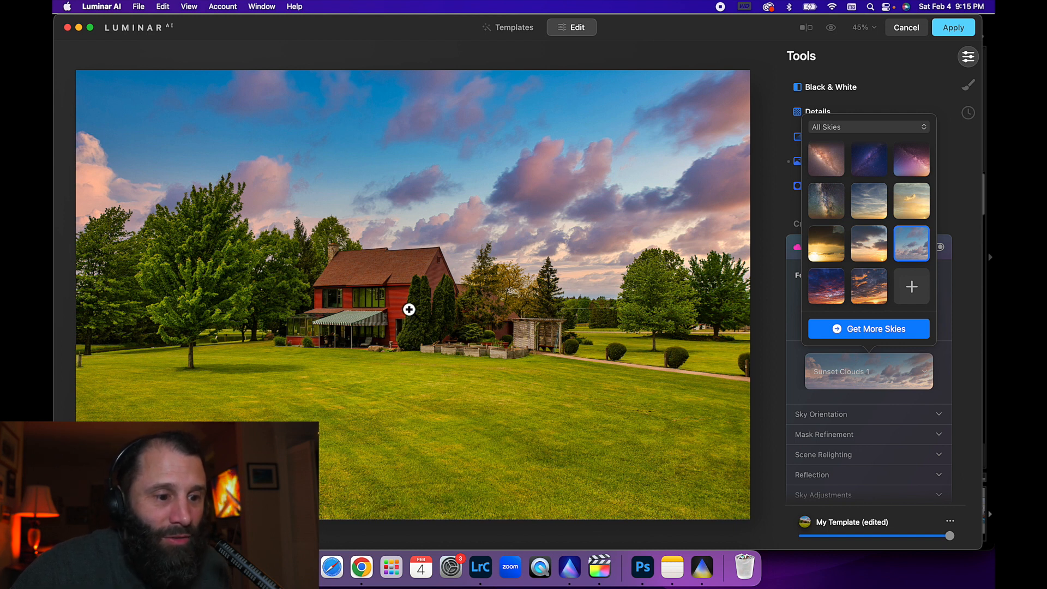
pyautogui.moveTo(352, 225)
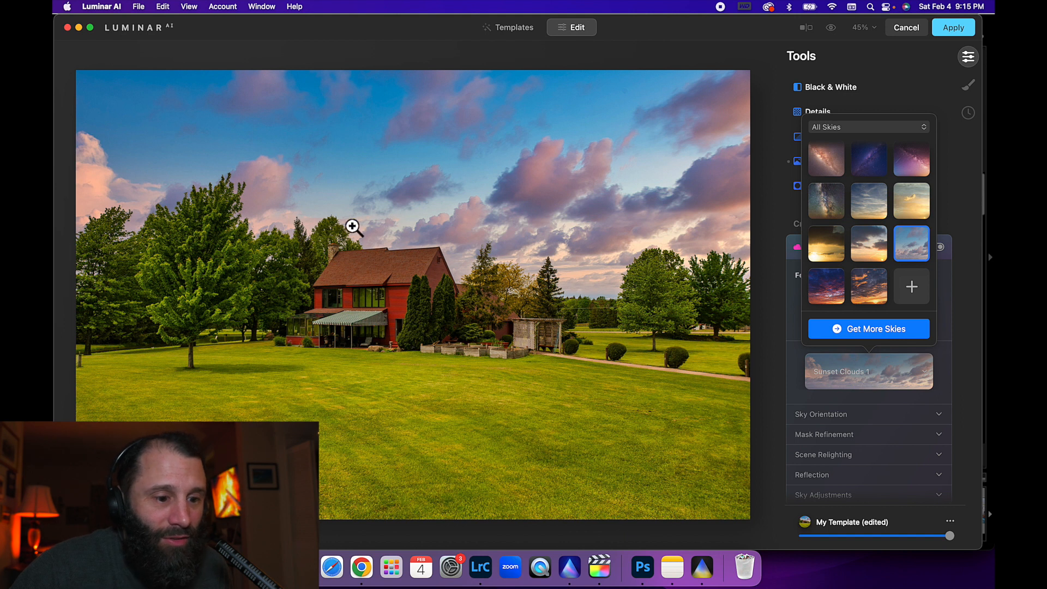
pyautogui.moveTo(267, 394)
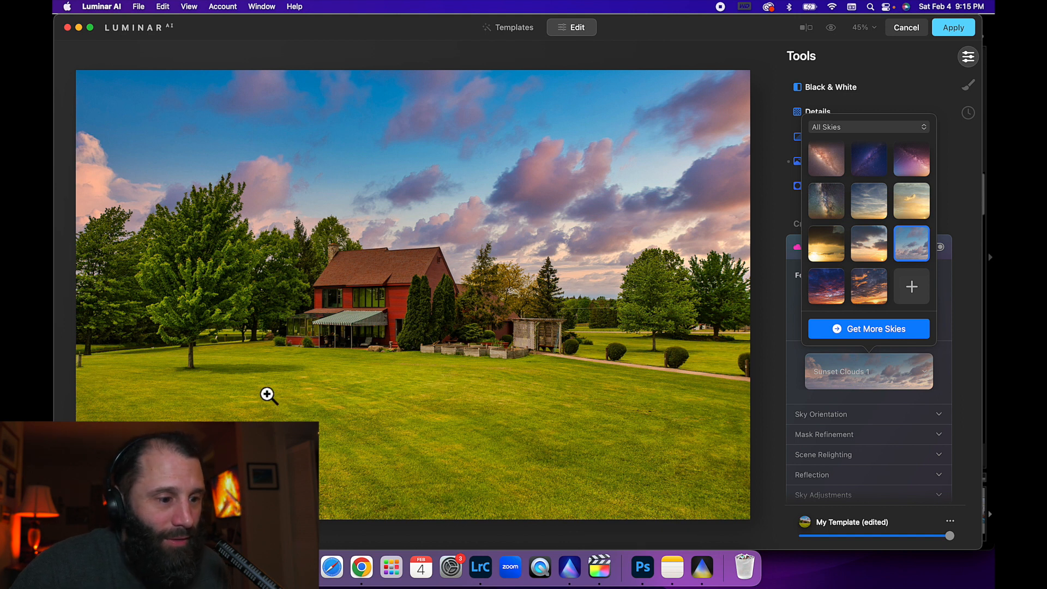
pyautogui.moveTo(152, 205)
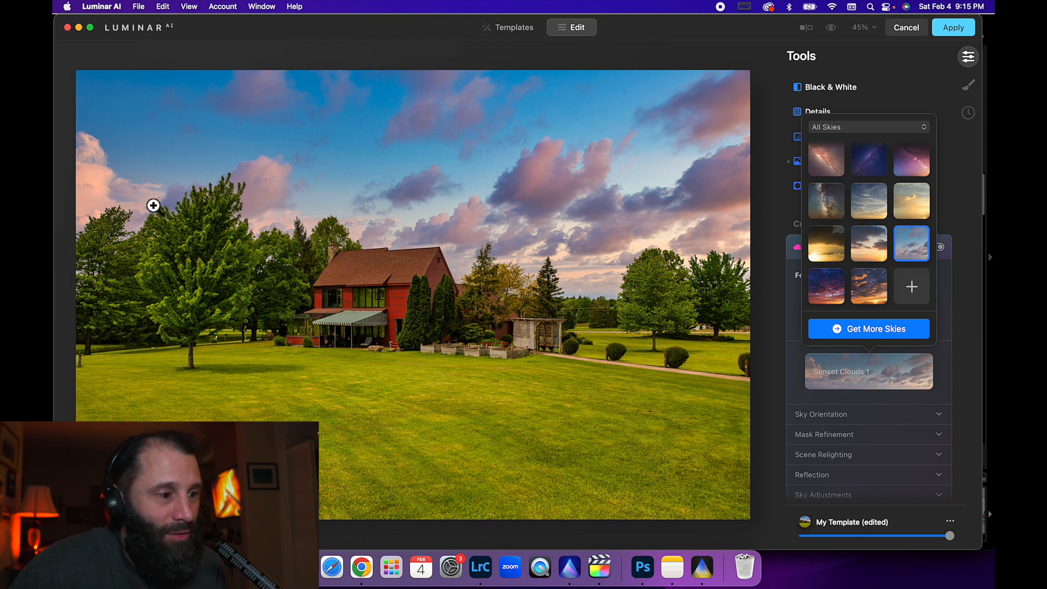
pyautogui.moveTo(409, 332)
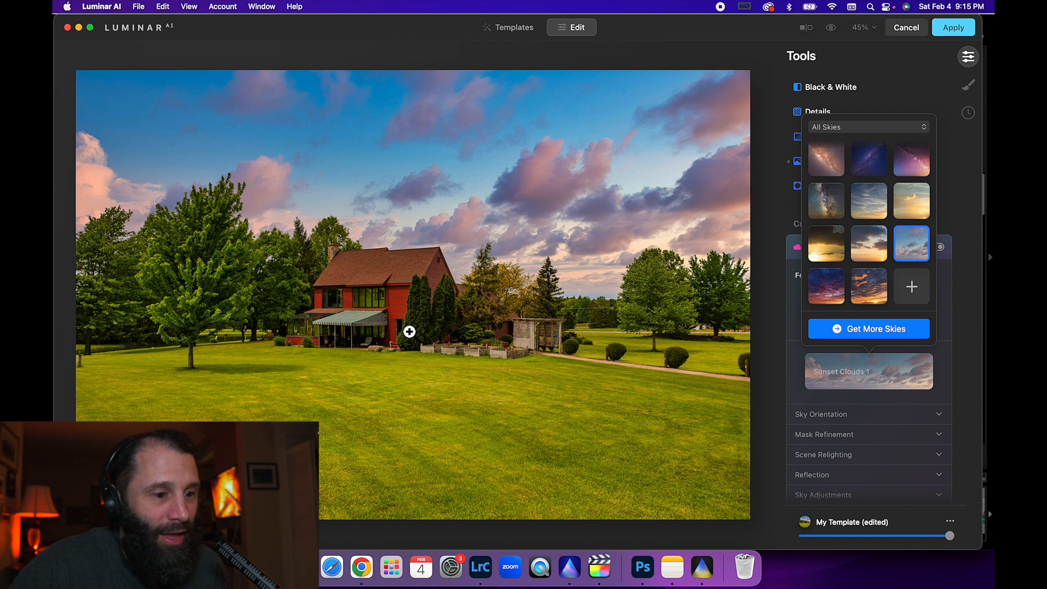
pyautogui.moveTo(692, 219)
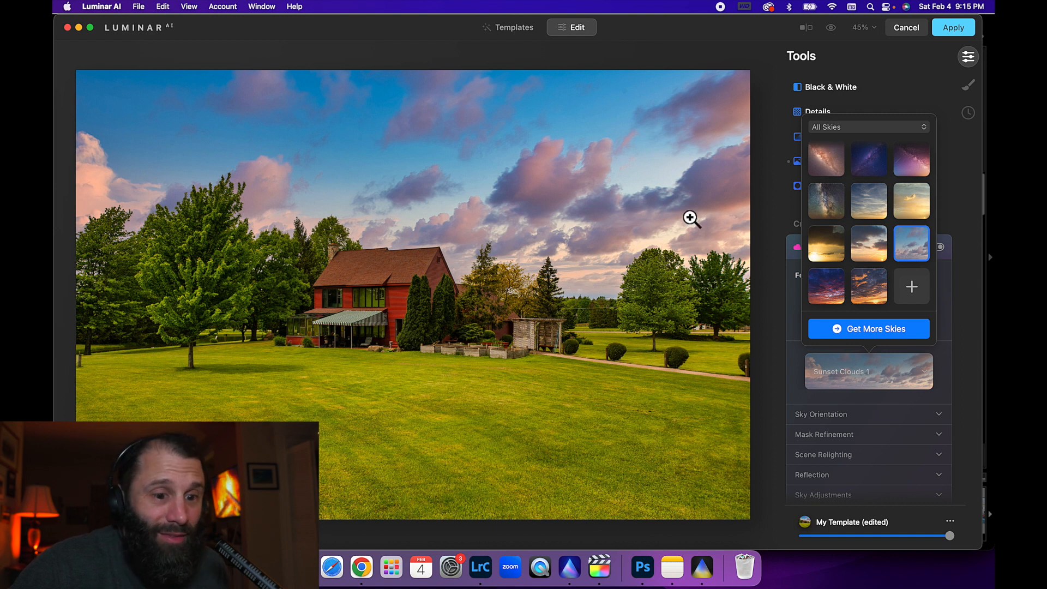
pyautogui.moveTo(924, 141)
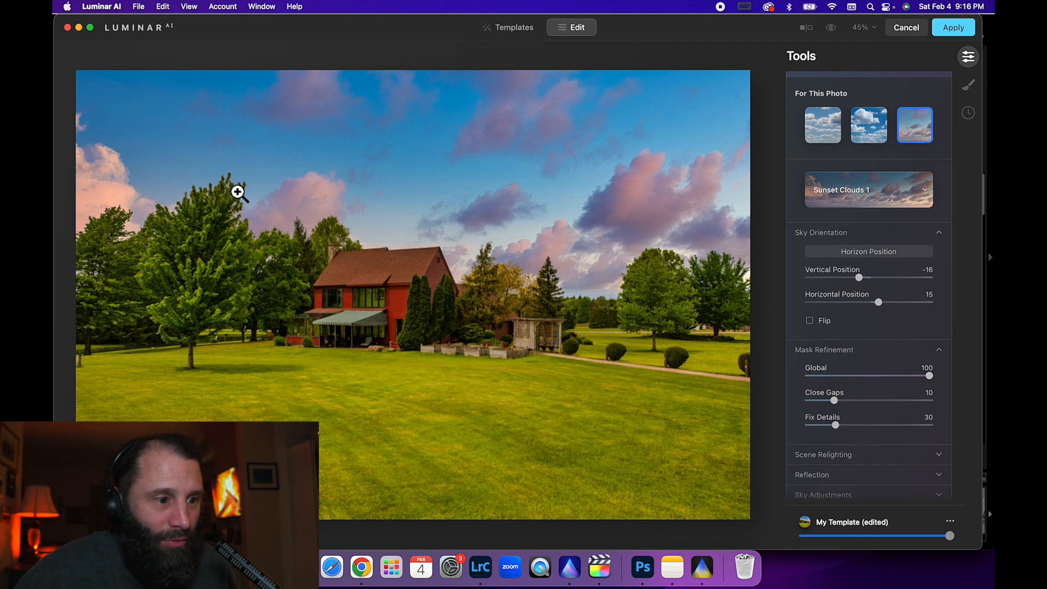
pyautogui.moveTo(262, 210)
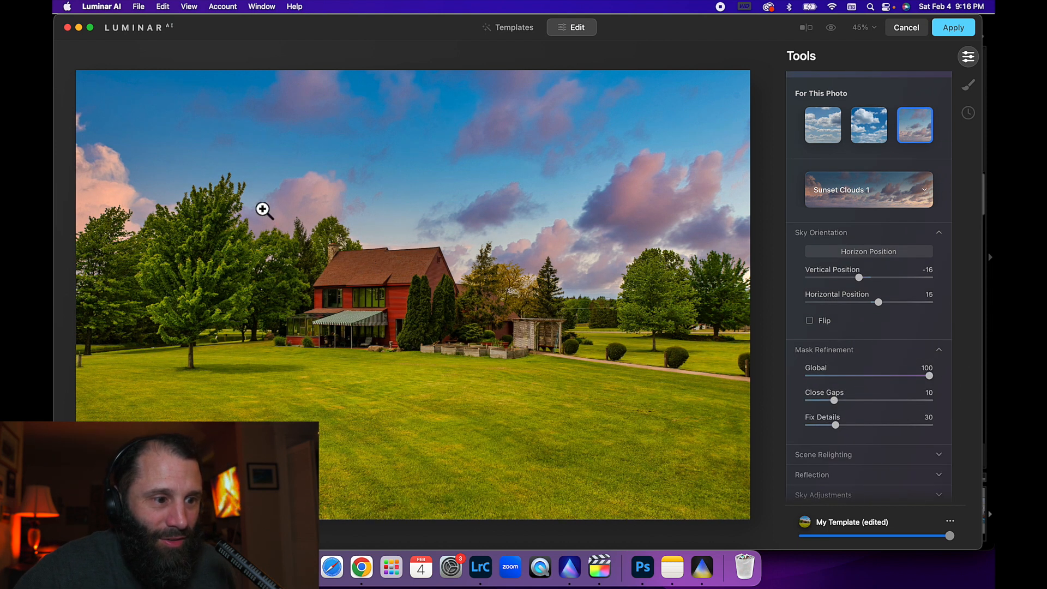
pyautogui.moveTo(638, 292)
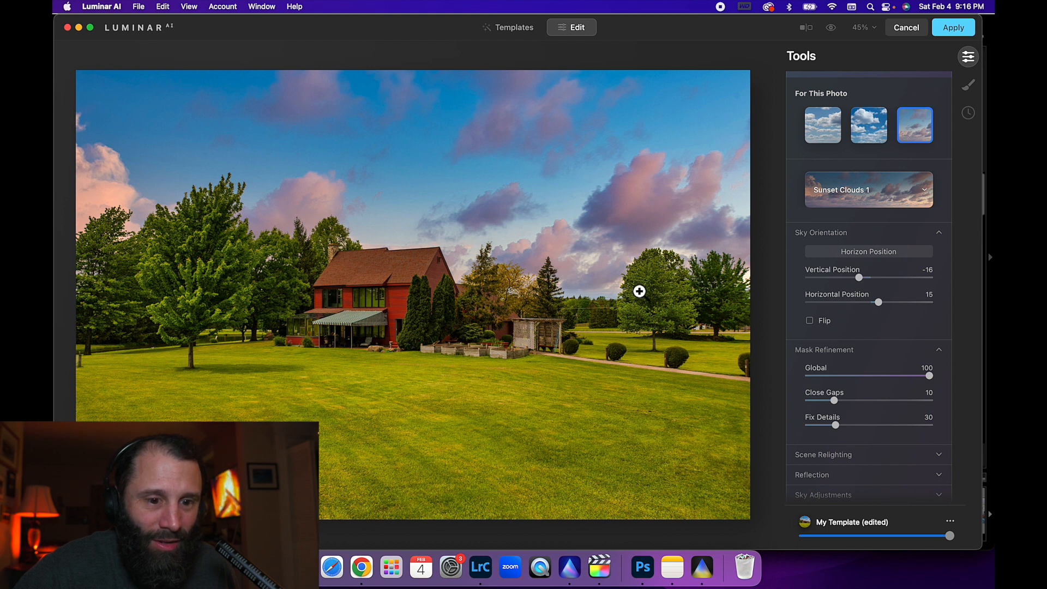
pyautogui.moveTo(796, 385)
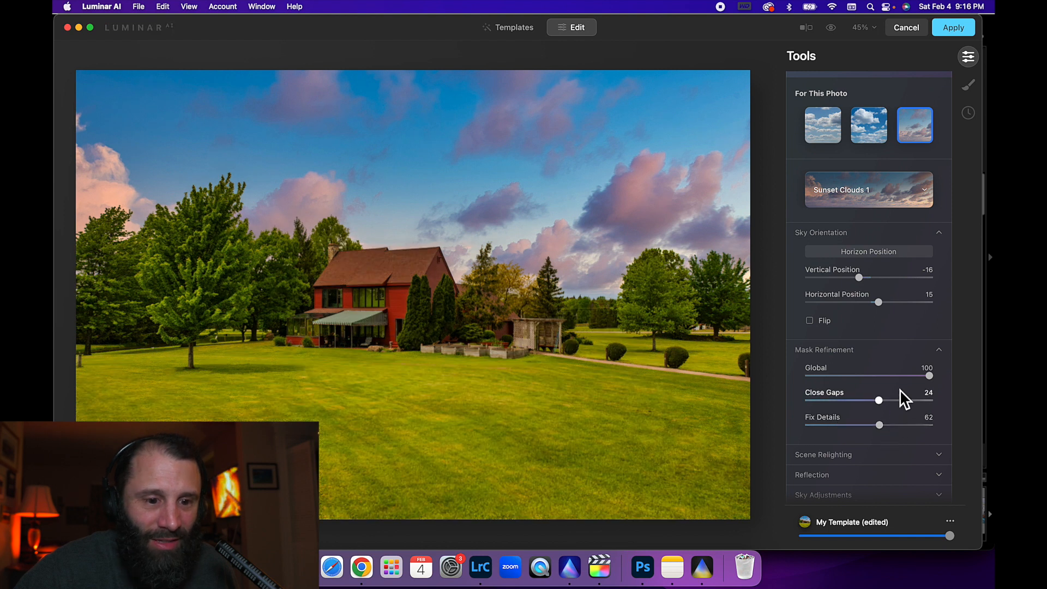
pyautogui.moveTo(915, 460)
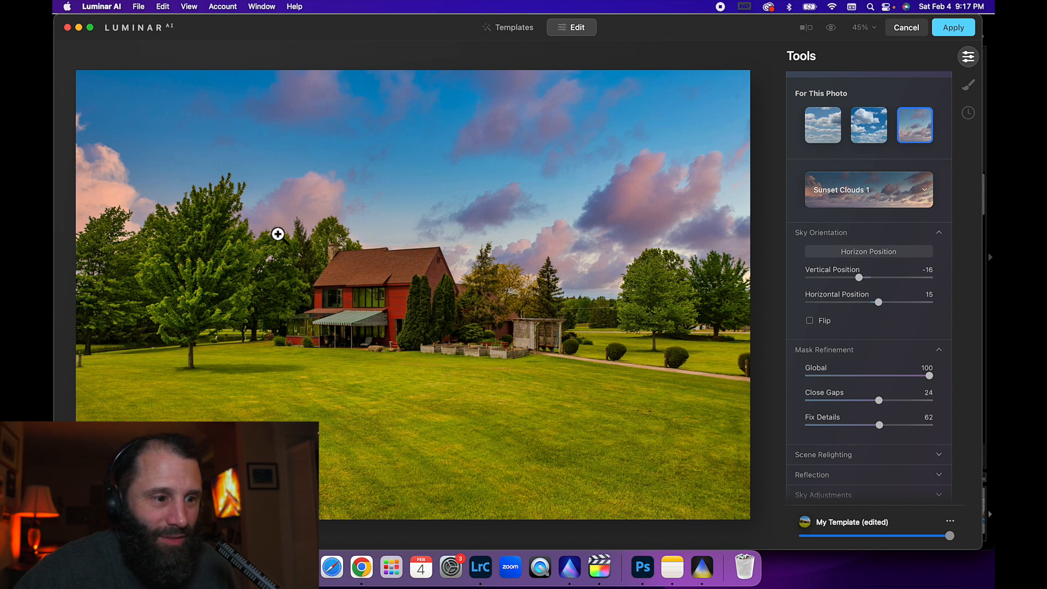
pyautogui.moveTo(631, 314)
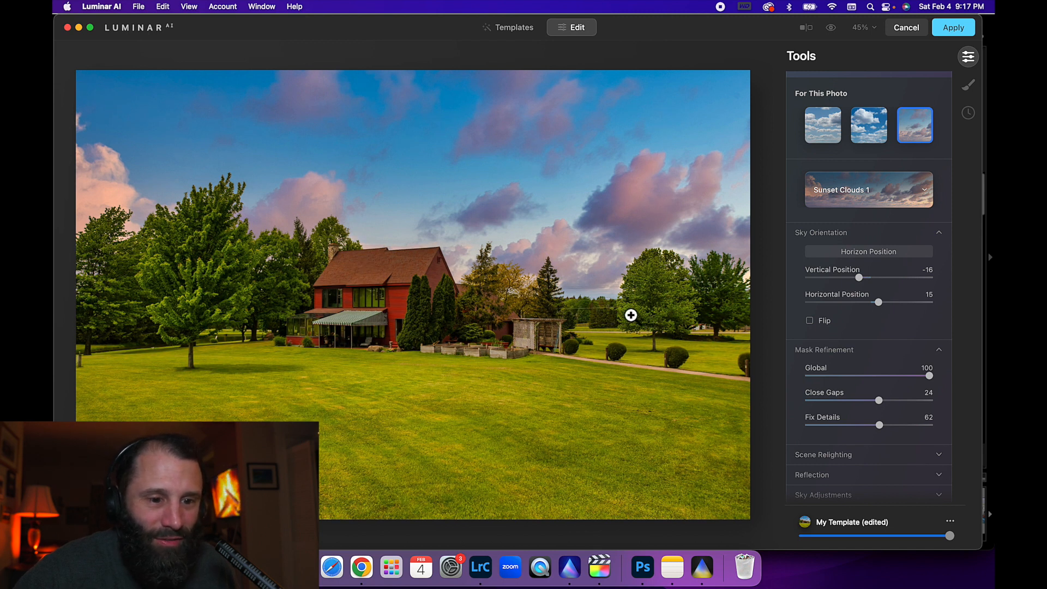
pyautogui.moveTo(579, 395)
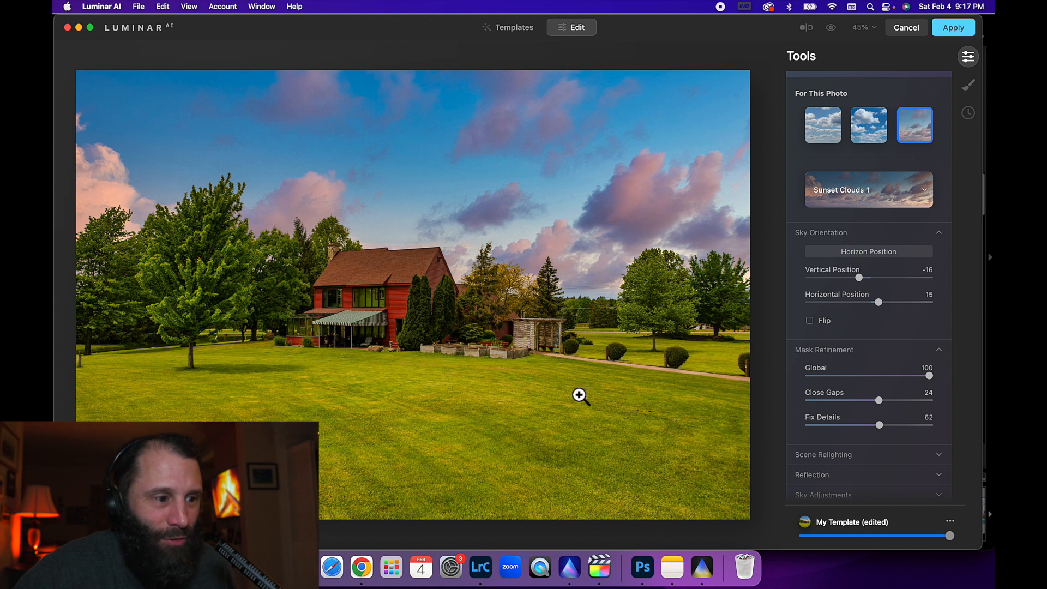
# Step: Set Mask Refinement Close Gaps 24 and Fix Details 62, then peek at the Reflection settings
pyautogui.scroll(-3)
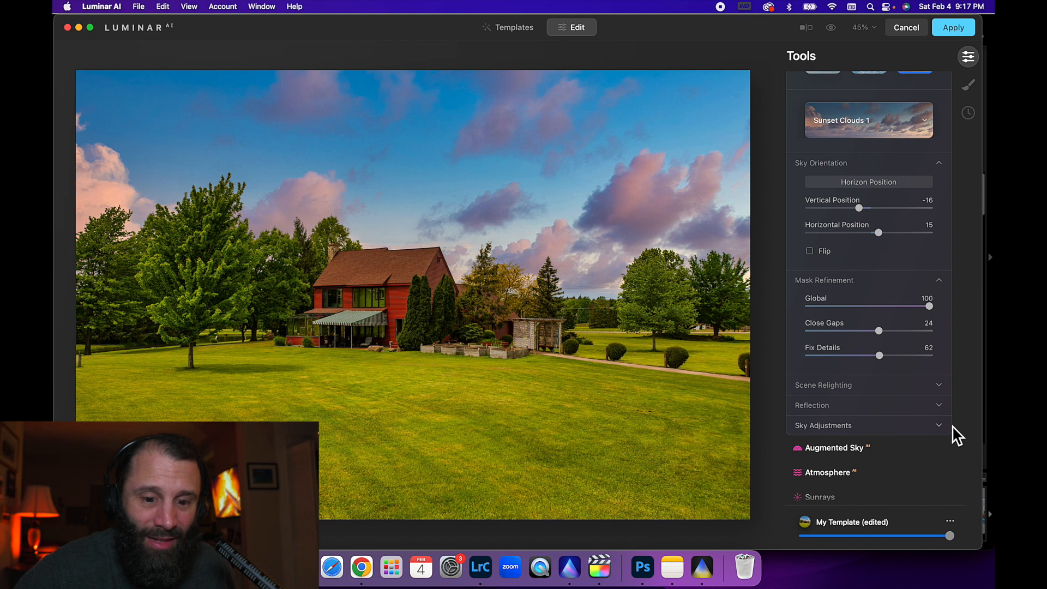
pyautogui.moveTo(900, 427)
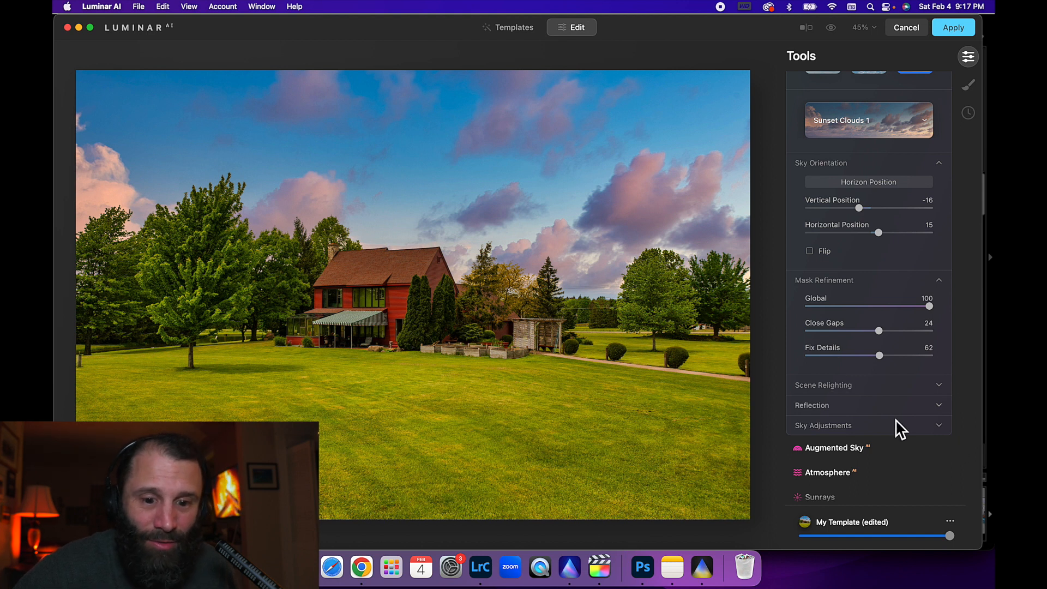
pyautogui.moveTo(939, 396)
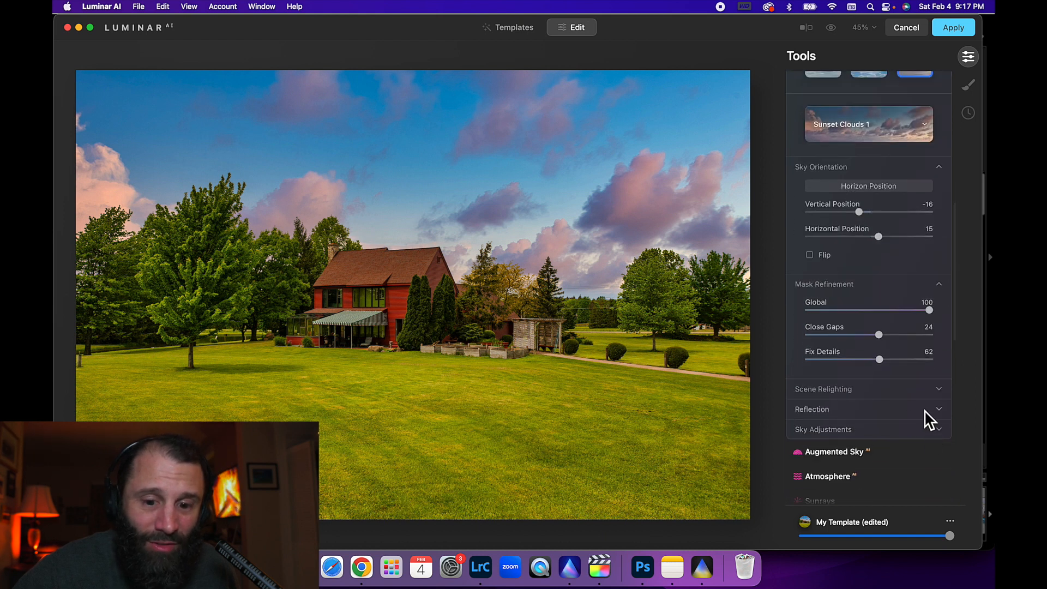
pyautogui.click(812, 409)
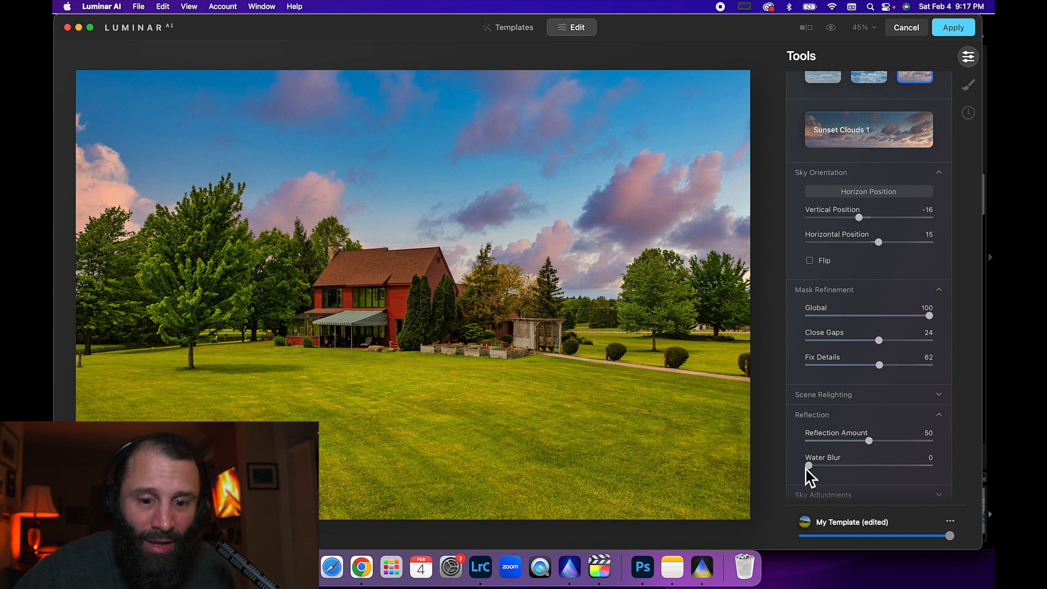
pyautogui.click(938, 414)
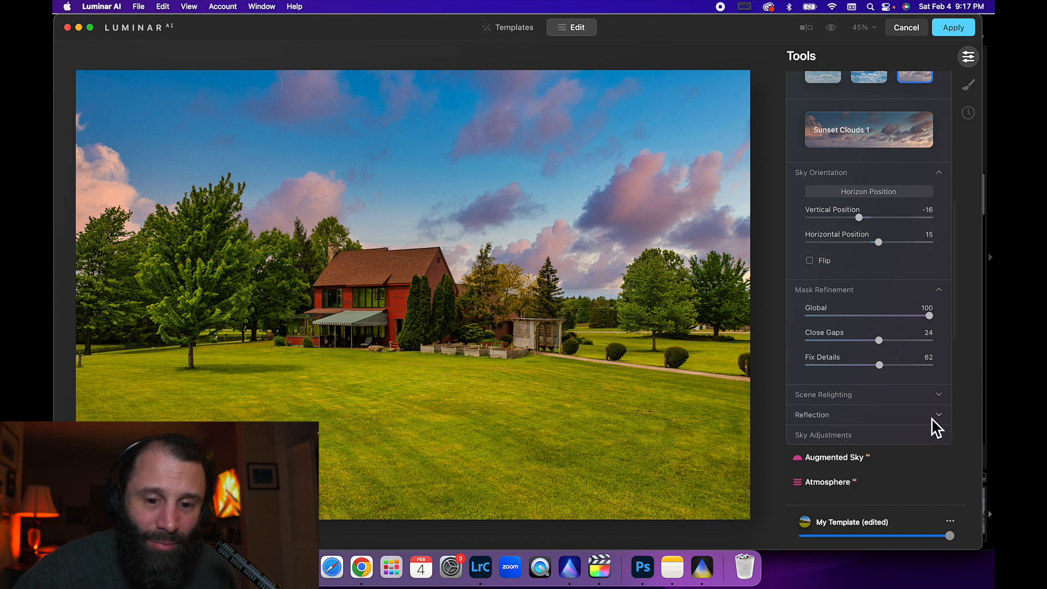
pyautogui.click(822, 435)
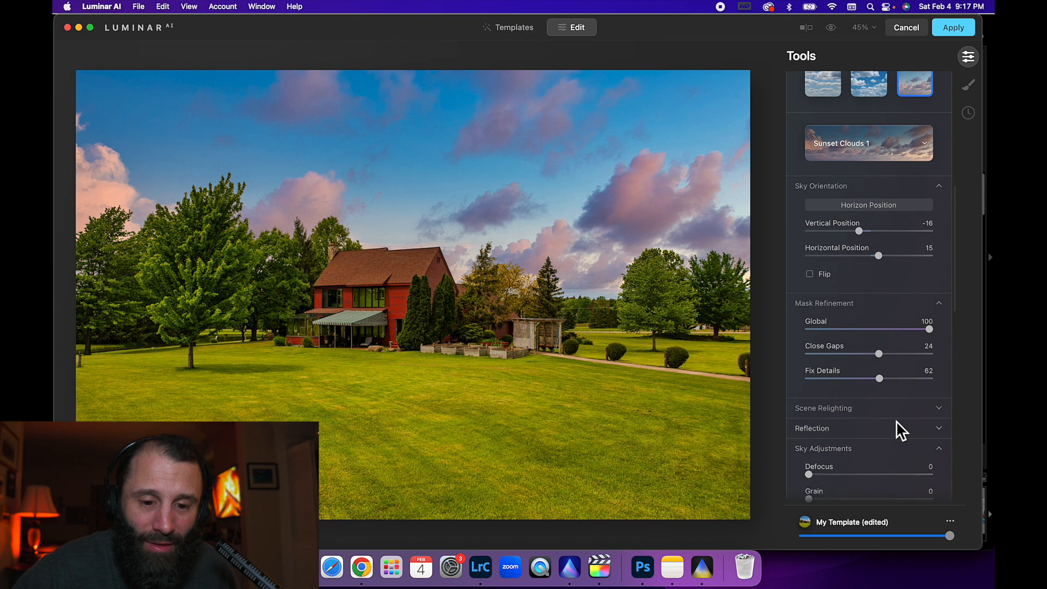
# Step: In Sky Adjustments, raise the replaced sky's Warmth to 14
pyautogui.scroll(-3)
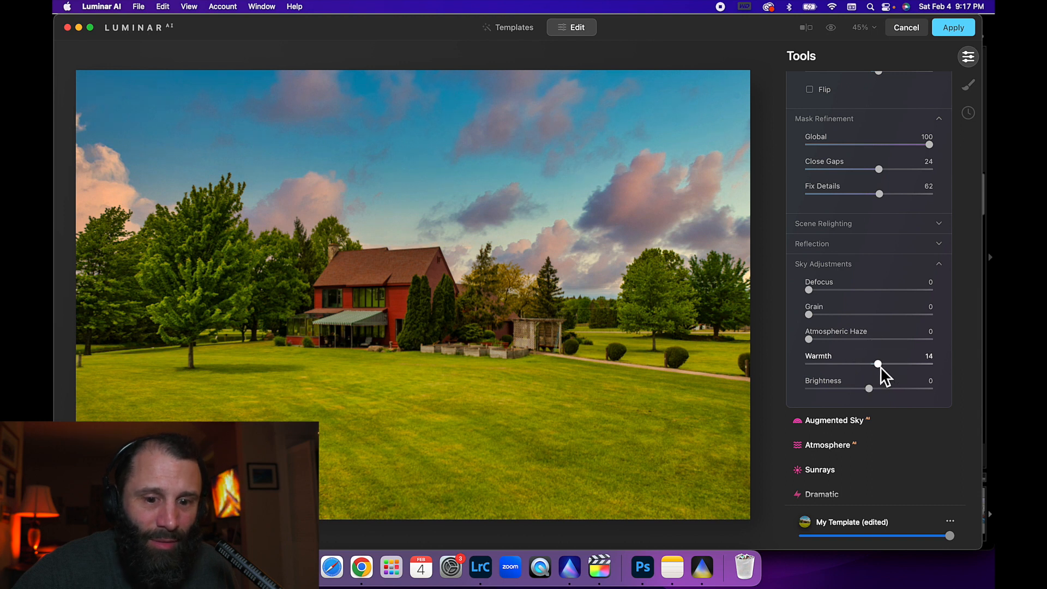
pyautogui.scroll(-3)
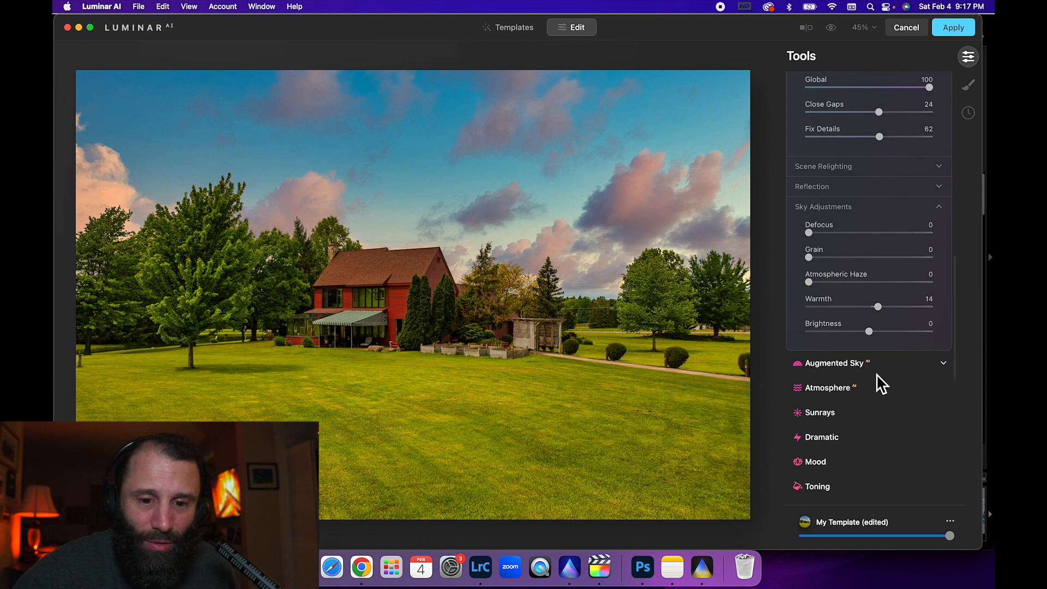
pyautogui.moveTo(944, 374)
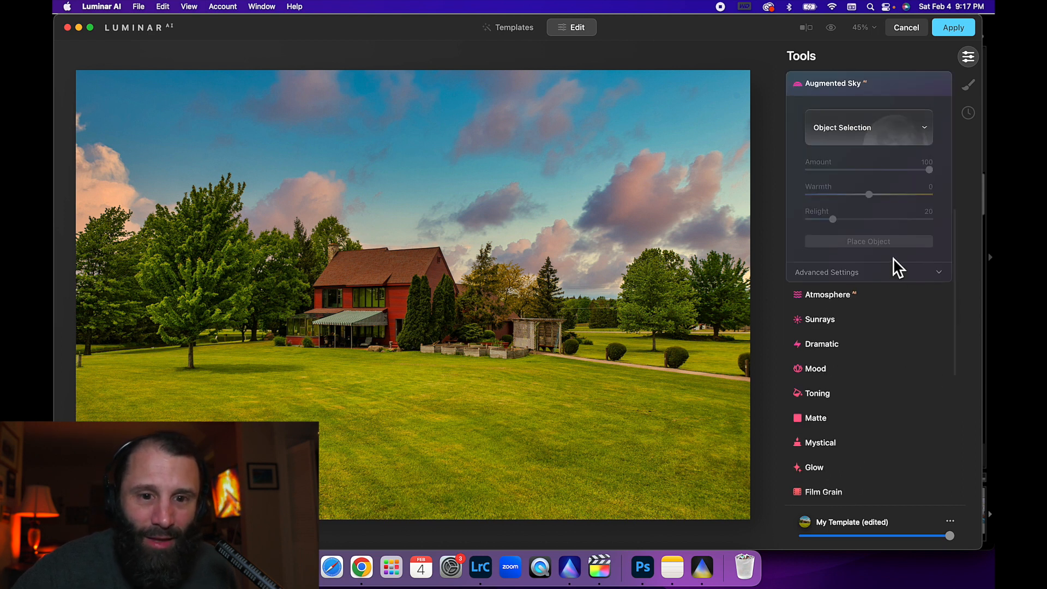
pyautogui.moveTo(920, 303)
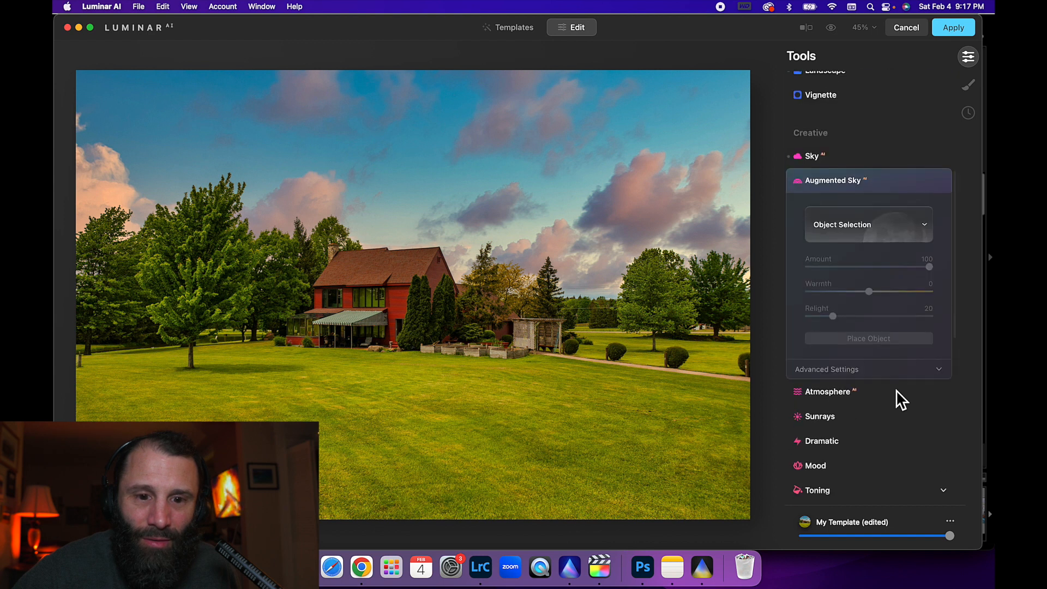
# Step: From the Augmented Sky object gallery, add Birds 3 at Amount 100 and Relight 20
pyautogui.click(867, 225)
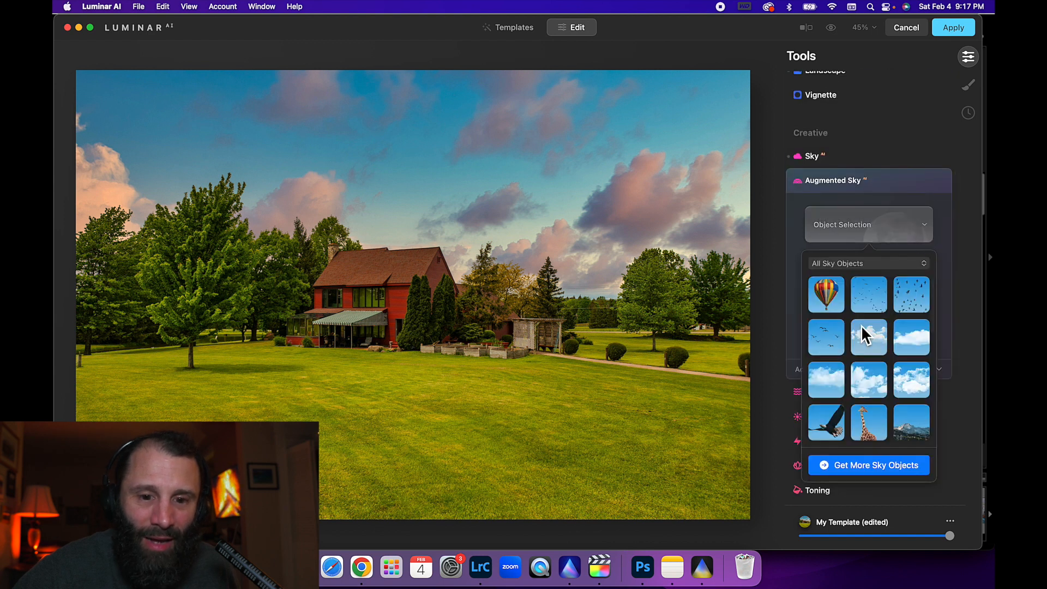
pyautogui.scroll(-3)
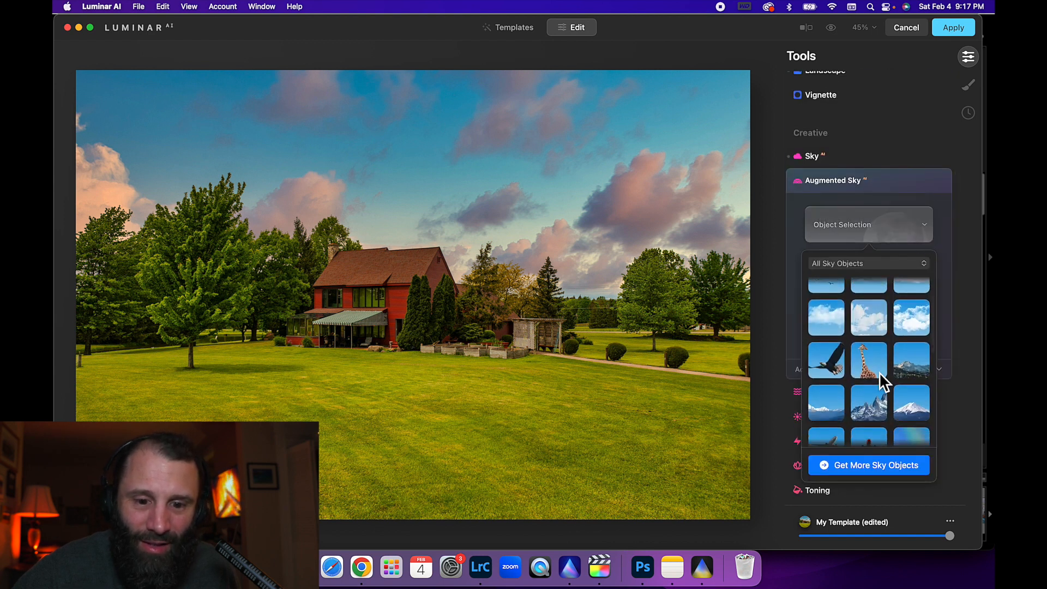
pyautogui.scroll(-3)
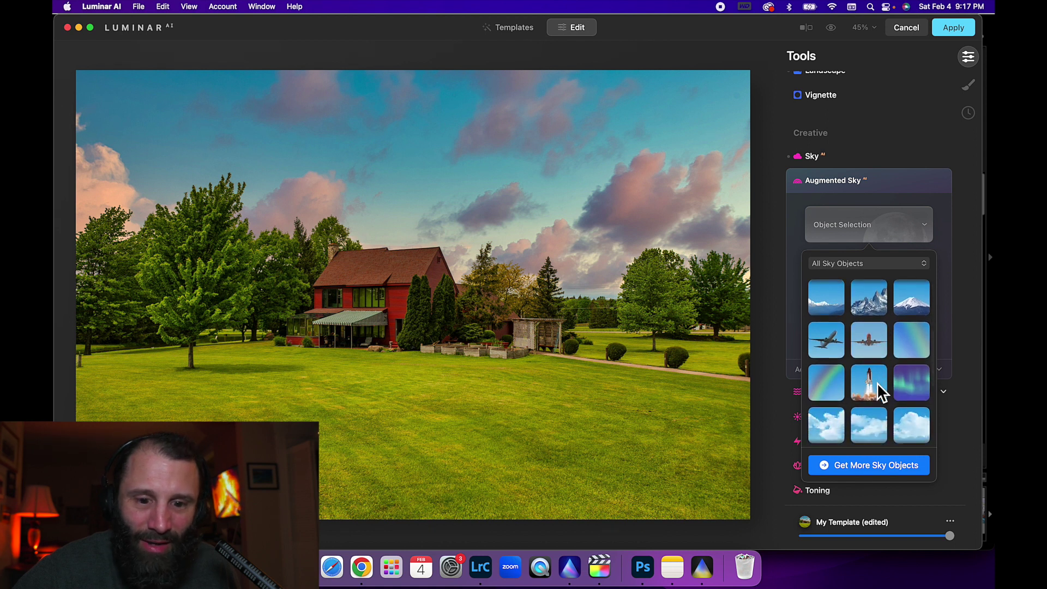
pyautogui.scroll(-3)
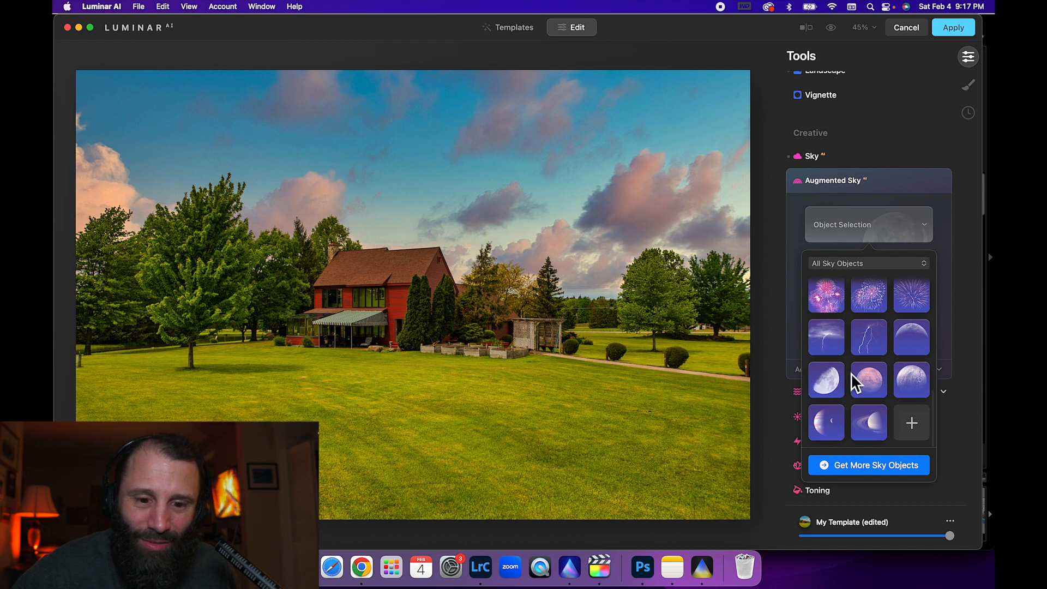
pyautogui.scroll(-3)
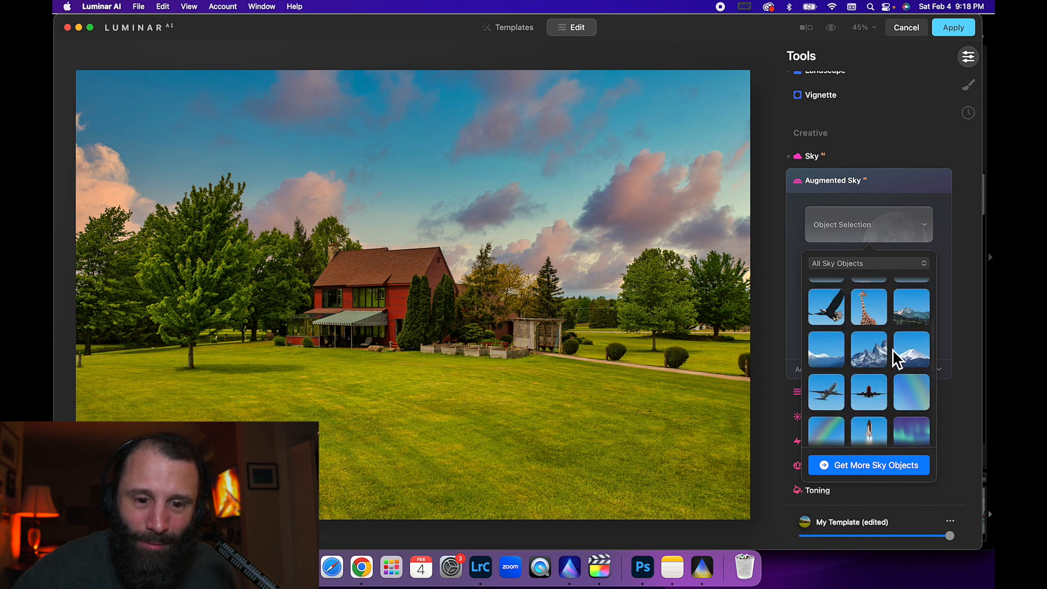
pyautogui.scroll(3)
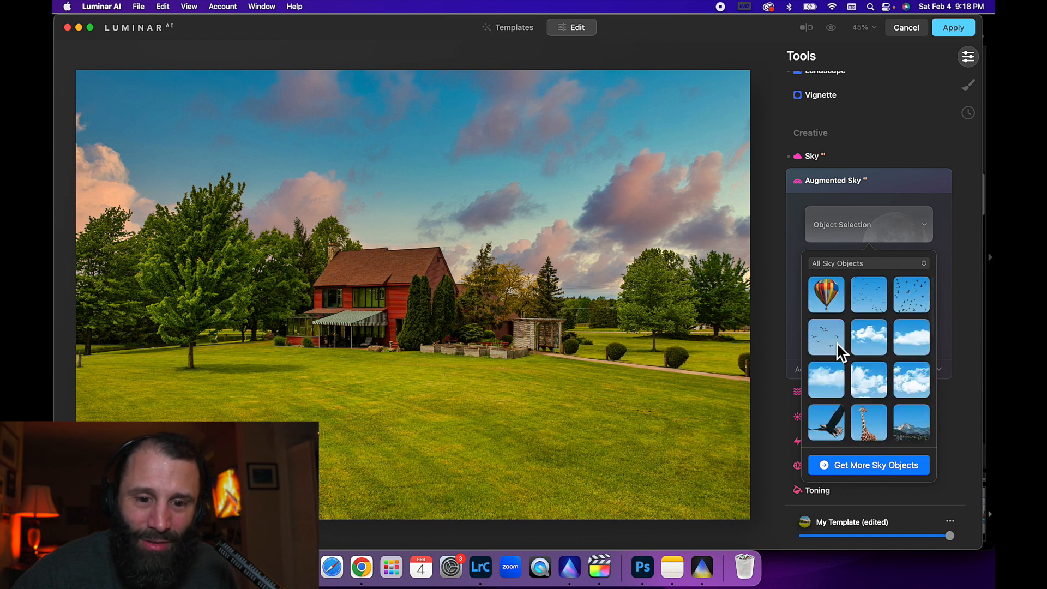
pyautogui.click(826, 337)
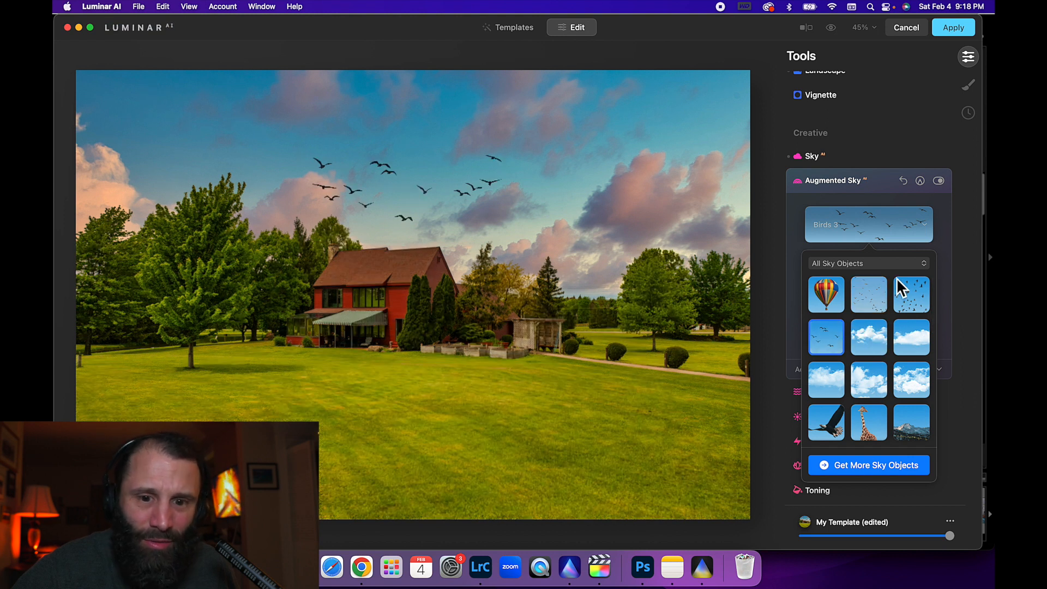
pyautogui.click(867, 263)
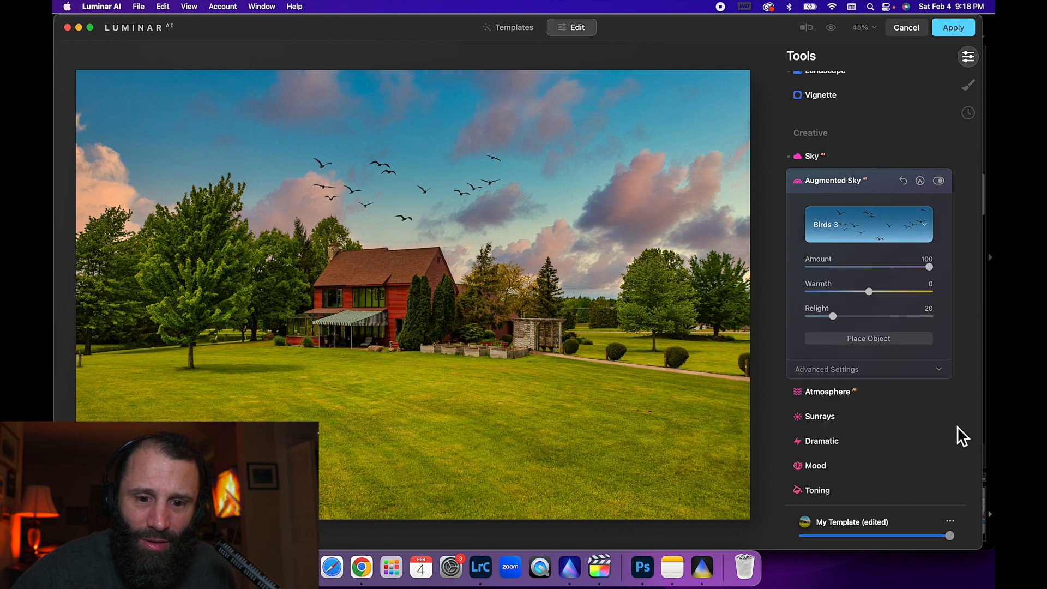
# Step: Place the bird flock and drag it leftward until it settles above the large left tree
pyautogui.click(869, 338)
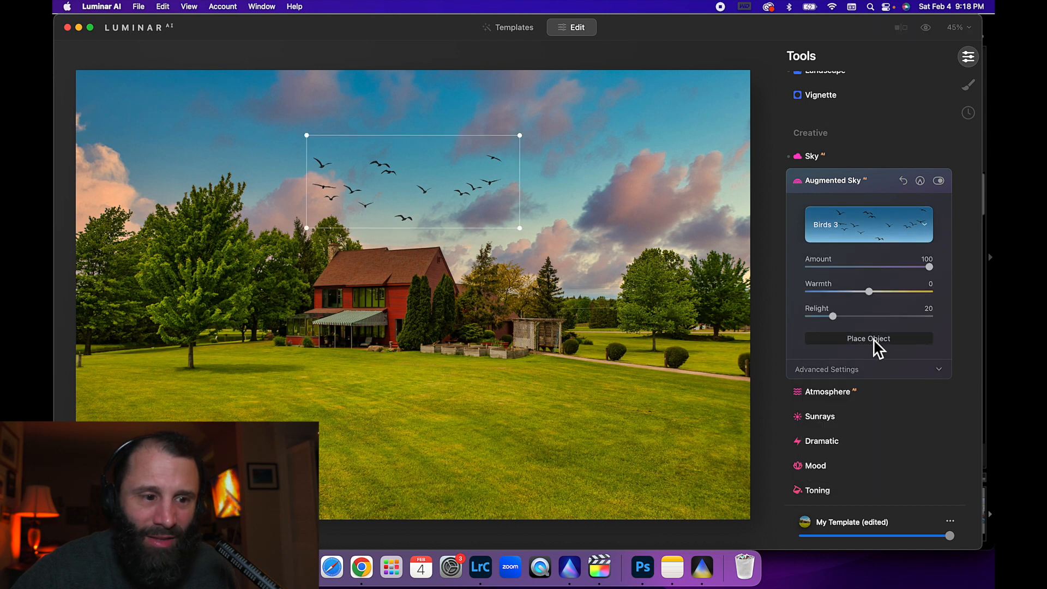
pyautogui.moveTo(412, 182); pyautogui.dragTo(372, 156)
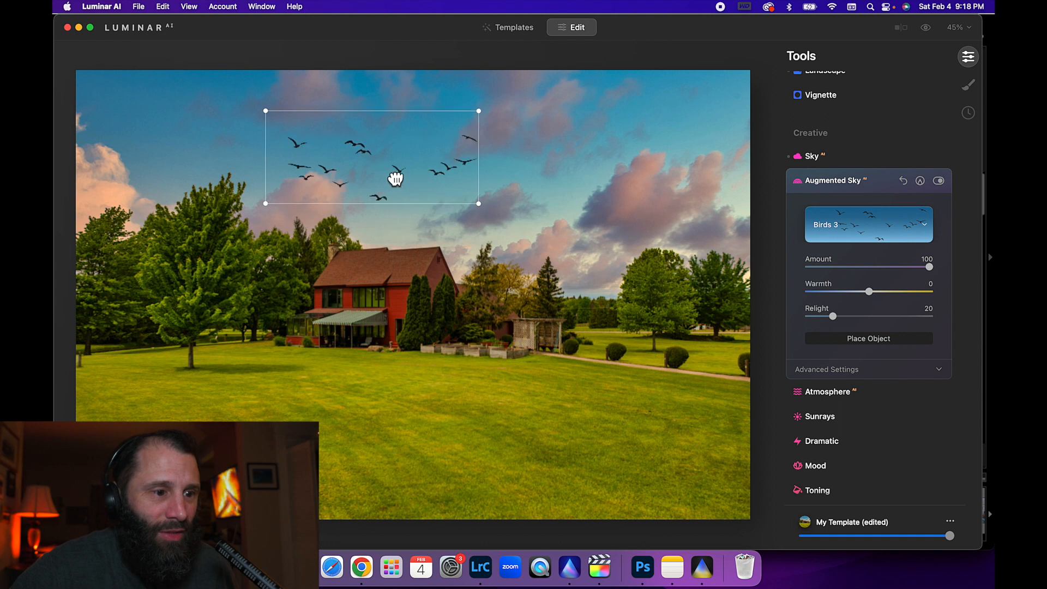
pyautogui.moveTo(396, 178); pyautogui.dragTo(312, 173)
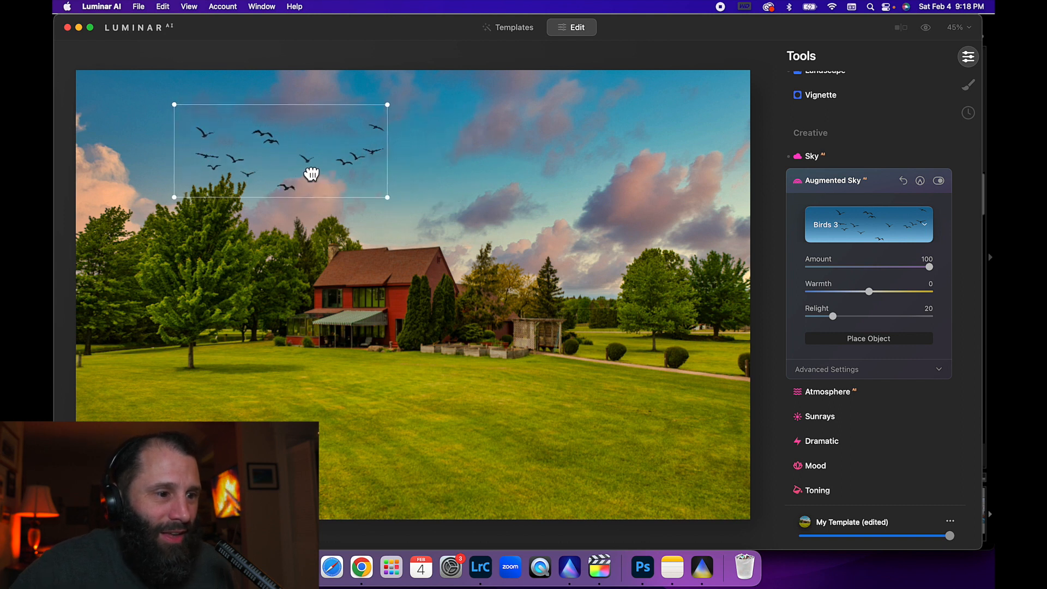
pyautogui.moveTo(312, 173); pyautogui.dragTo(277, 175)
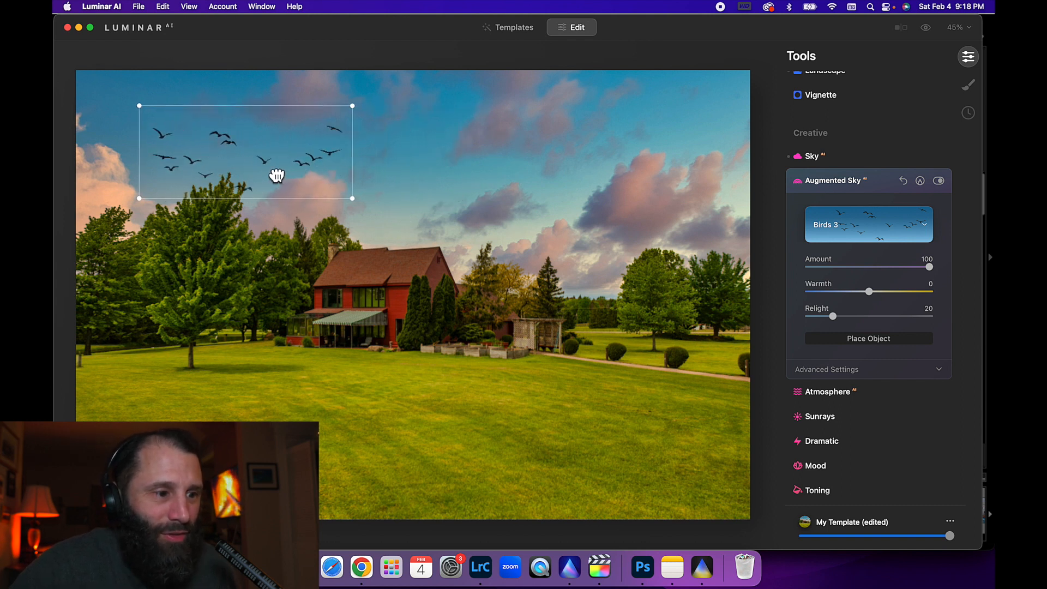
pyautogui.moveTo(276, 175); pyautogui.dragTo(257, 176)
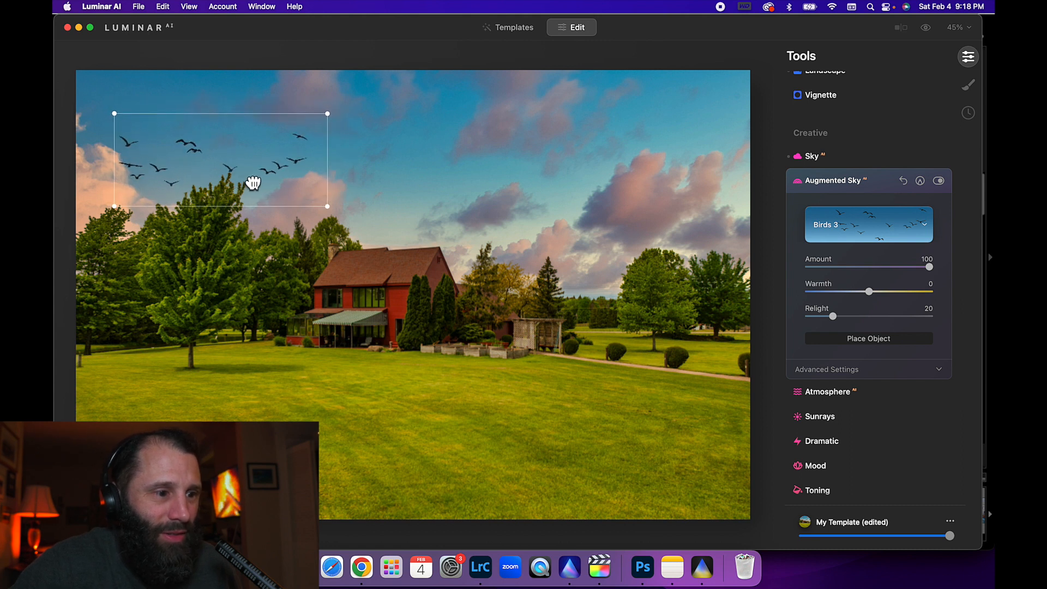
pyautogui.moveTo(252, 183); pyautogui.dragTo(259, 184)
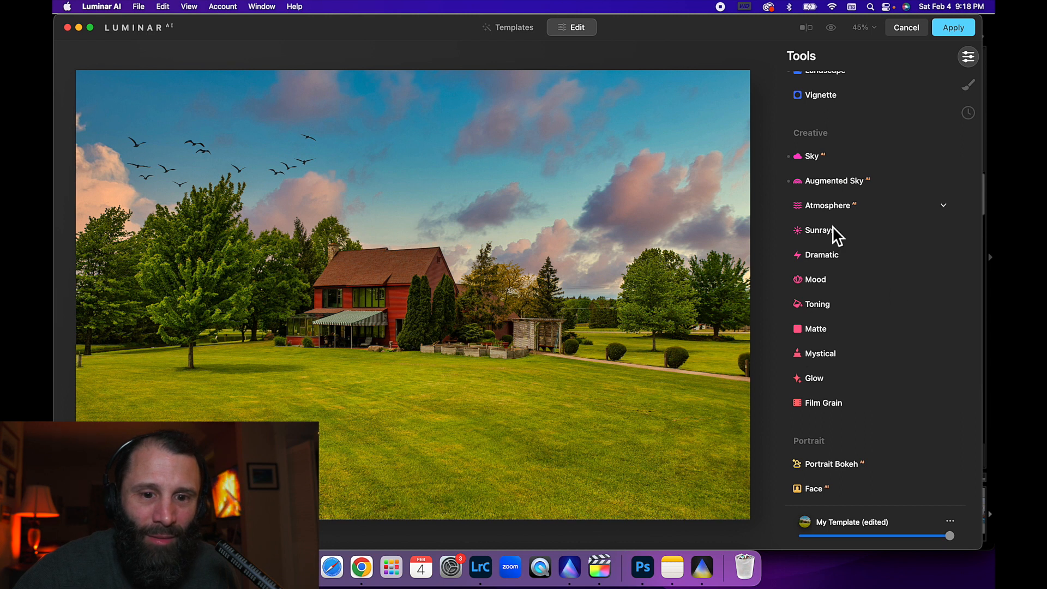
pyautogui.scroll(-3)
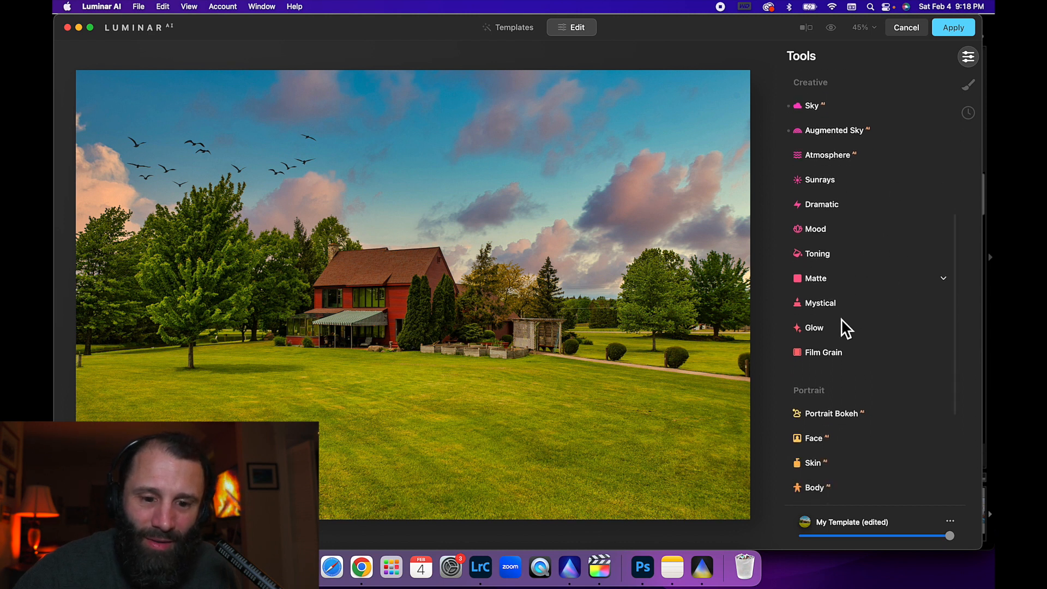
pyautogui.scroll(-3)
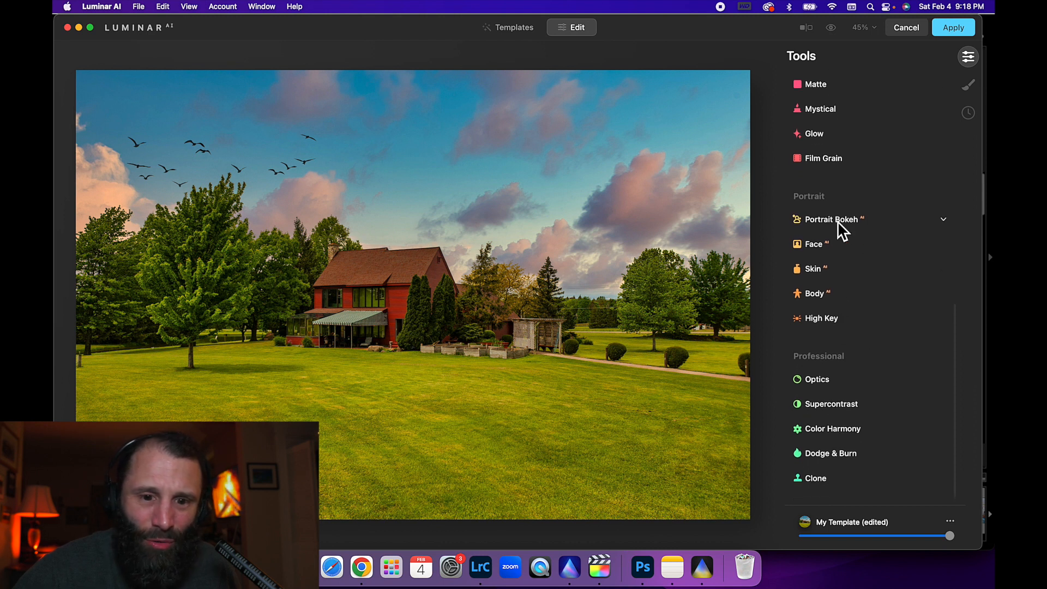
pyautogui.moveTo(939, 260)
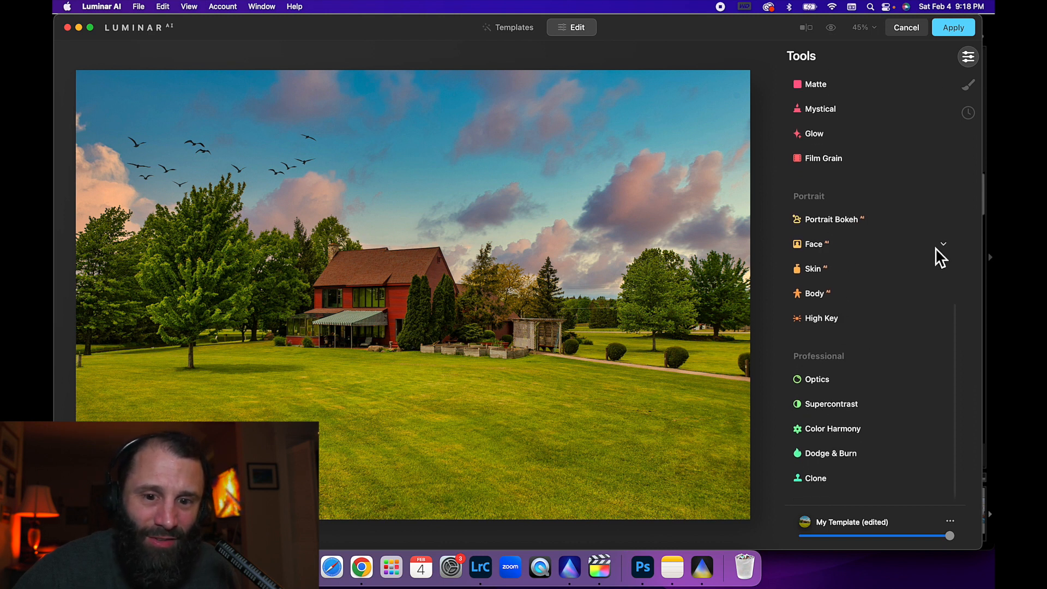
pyautogui.click(814, 244)
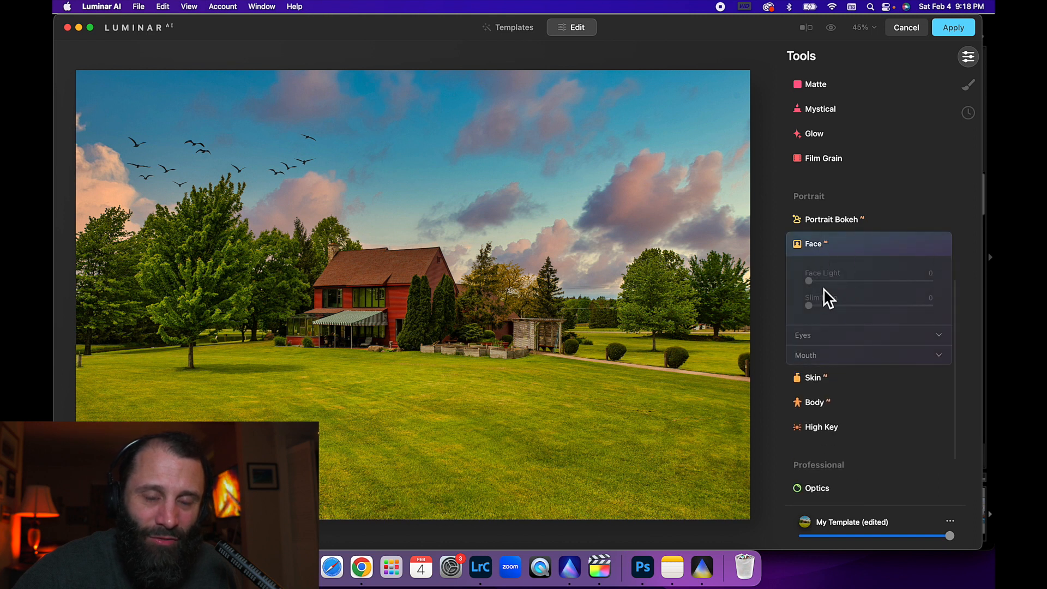
pyautogui.moveTo(837, 290)
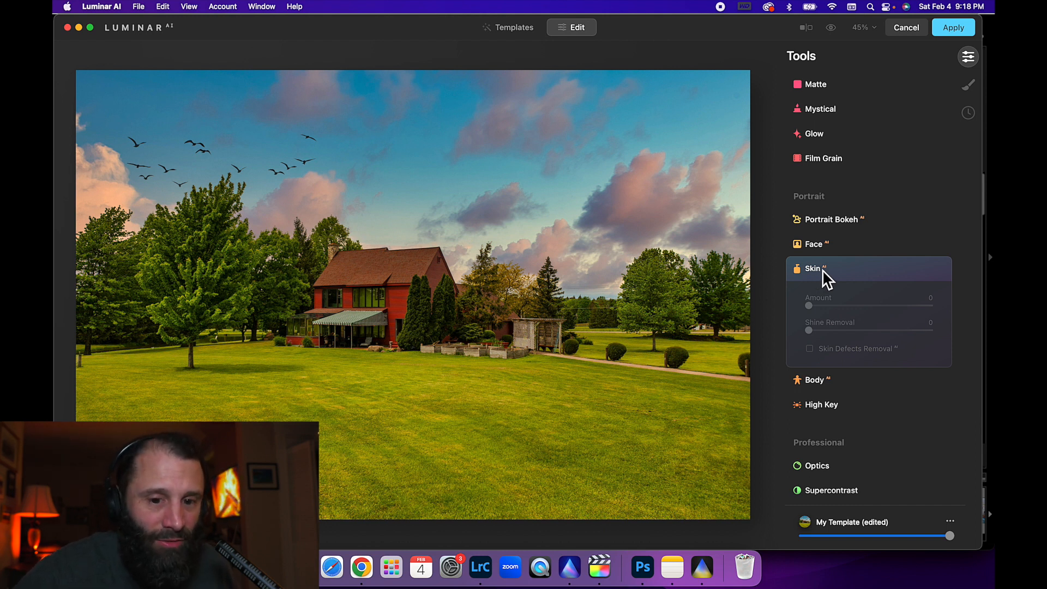
pyautogui.moveTo(838, 318)
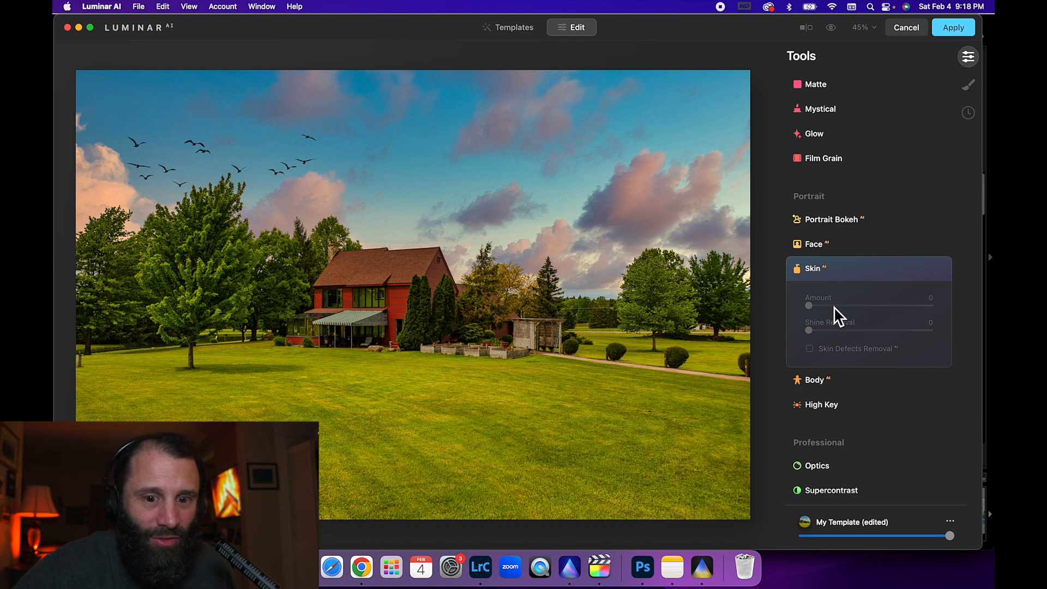
pyautogui.click(813, 269)
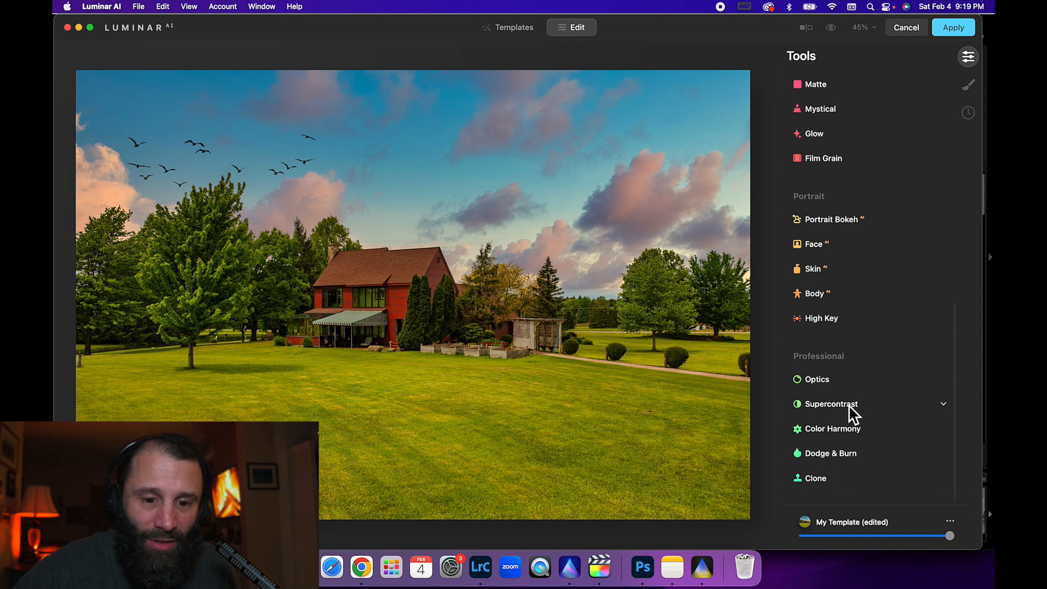
# Step: In Supercontrast, compare the effect on and off and lower Midtones Contrast to 5
pyautogui.click(831, 403)
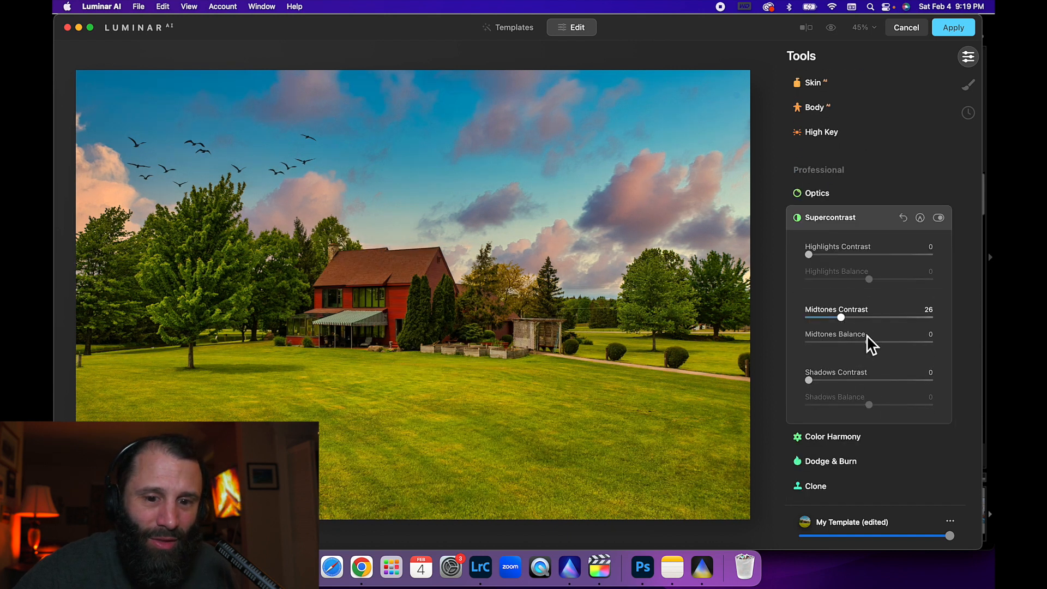
pyautogui.click(938, 217)
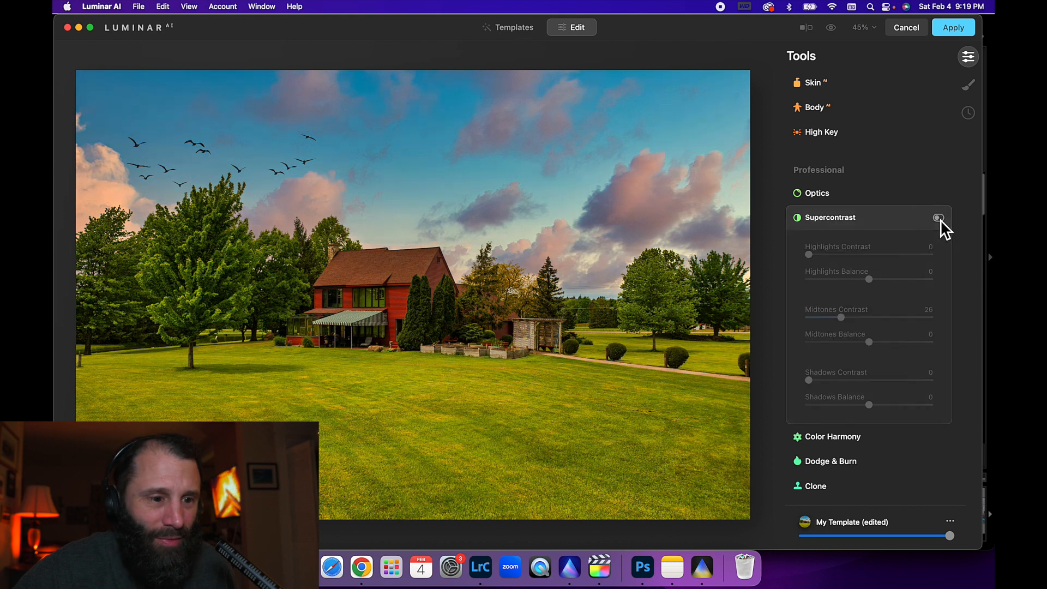
pyautogui.click(938, 217)
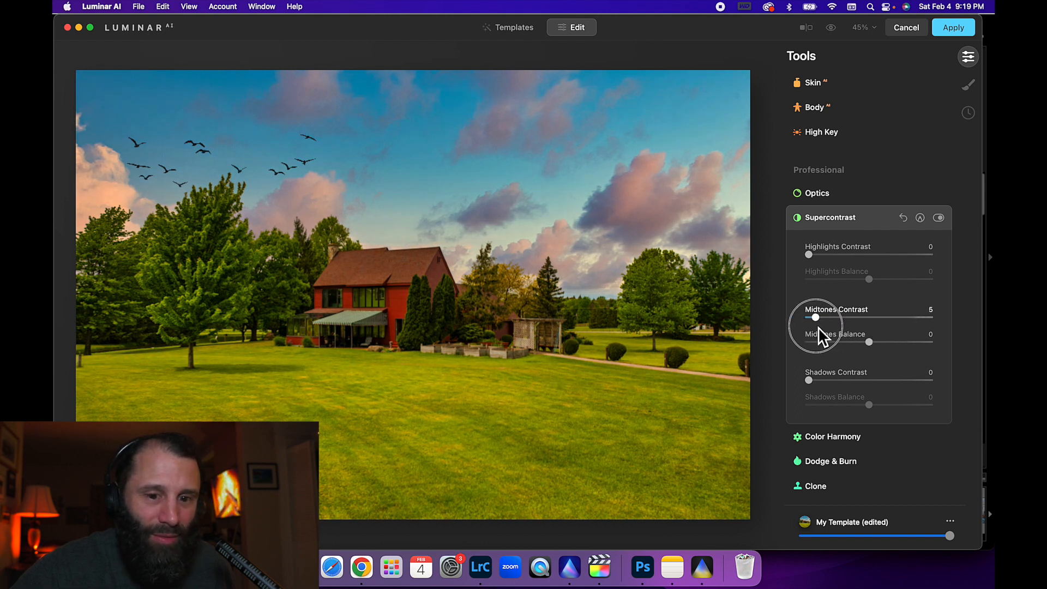
pyautogui.click(829, 217)
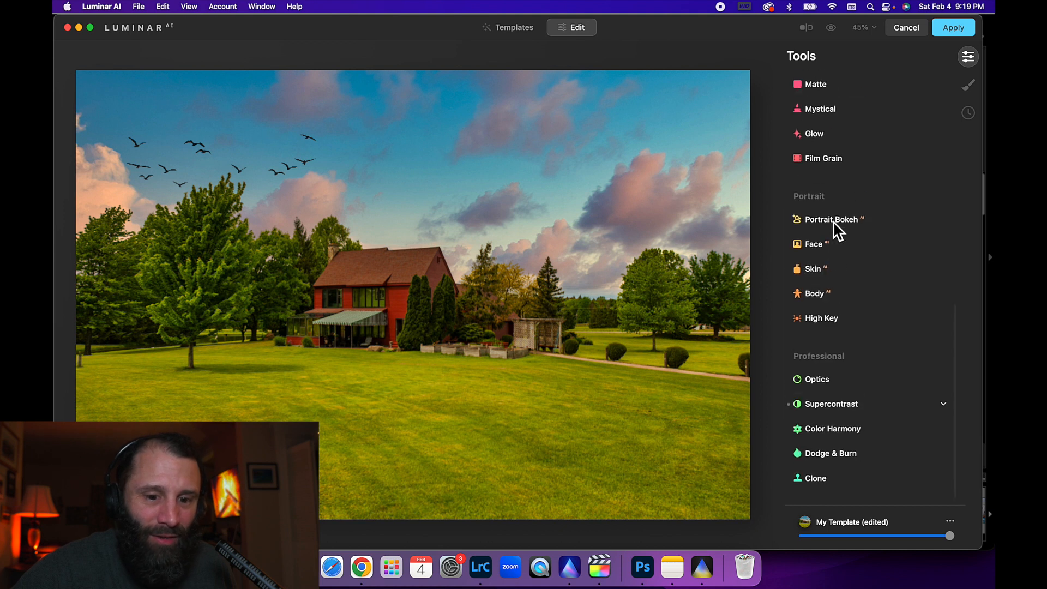